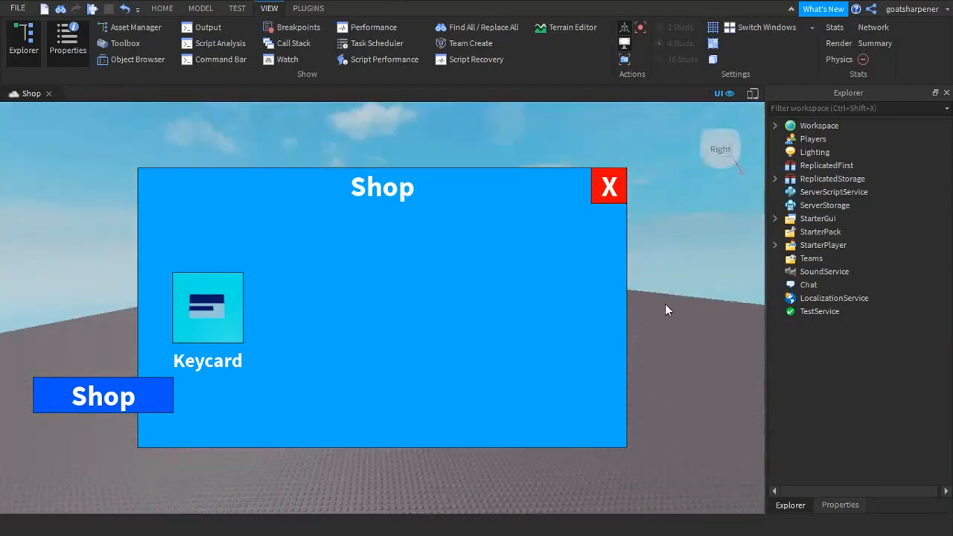
pyautogui.moveTo(548, 231)
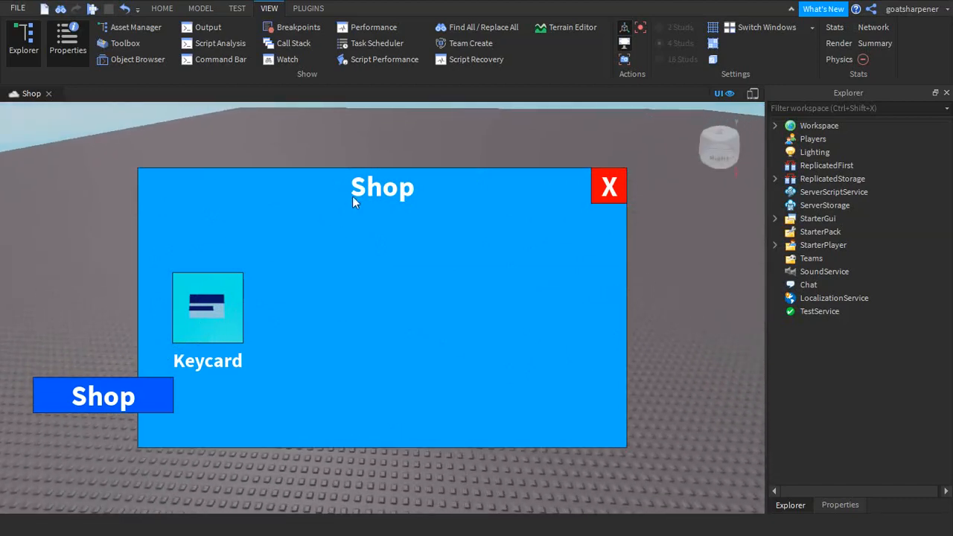
pyautogui.moveTo(819, 221)
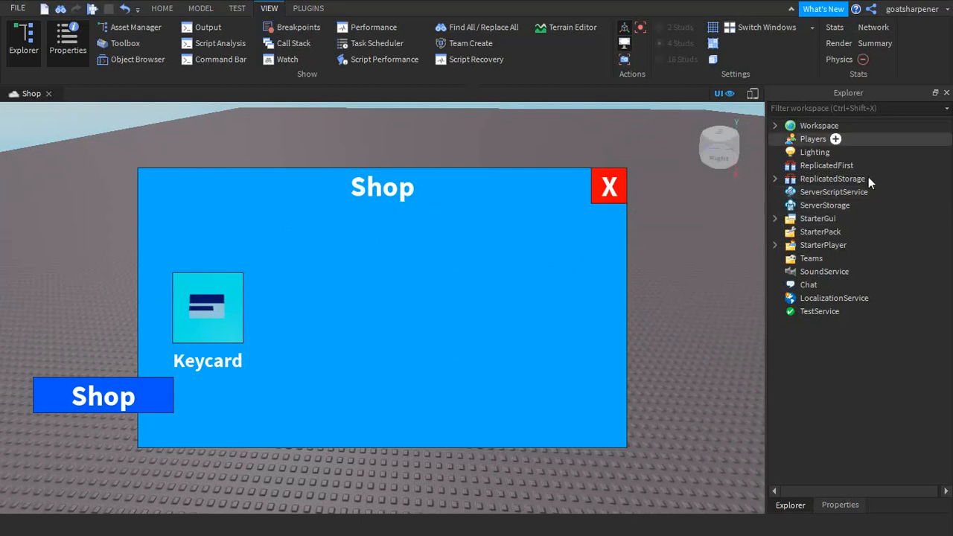
pyautogui.moveTo(835, 190)
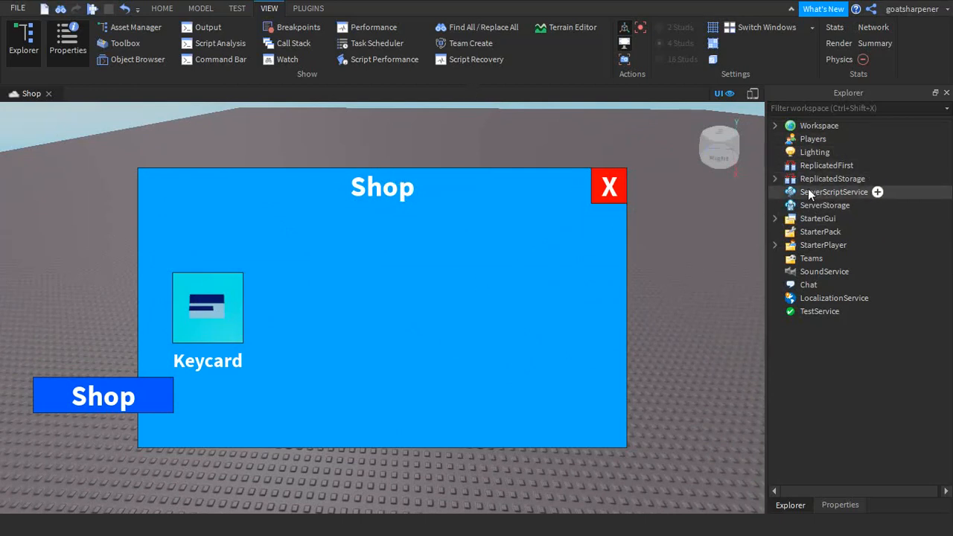
# - Add a Script to ServerScriptService with a game.Players.PlayerAdded handler taking player
pyautogui.click(834, 193)
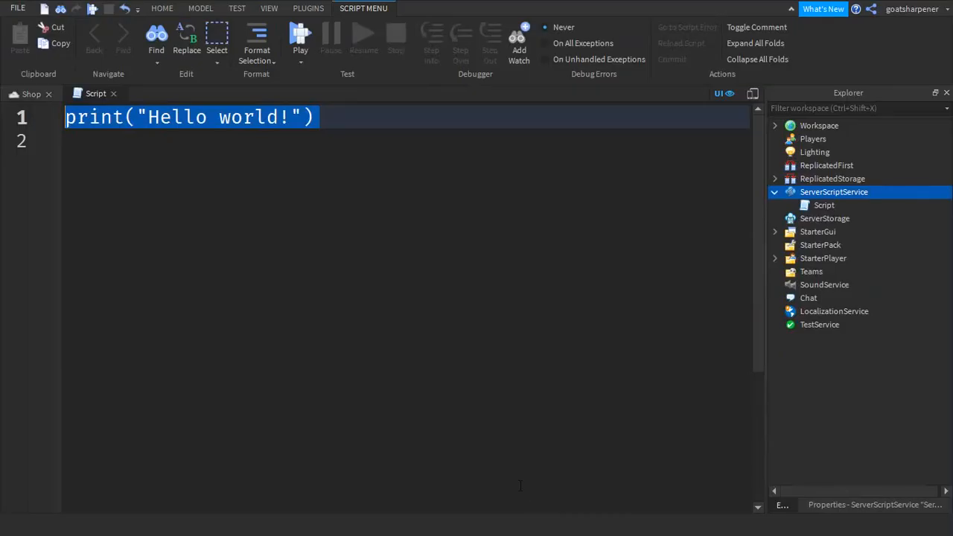
pyautogui.write('Game')
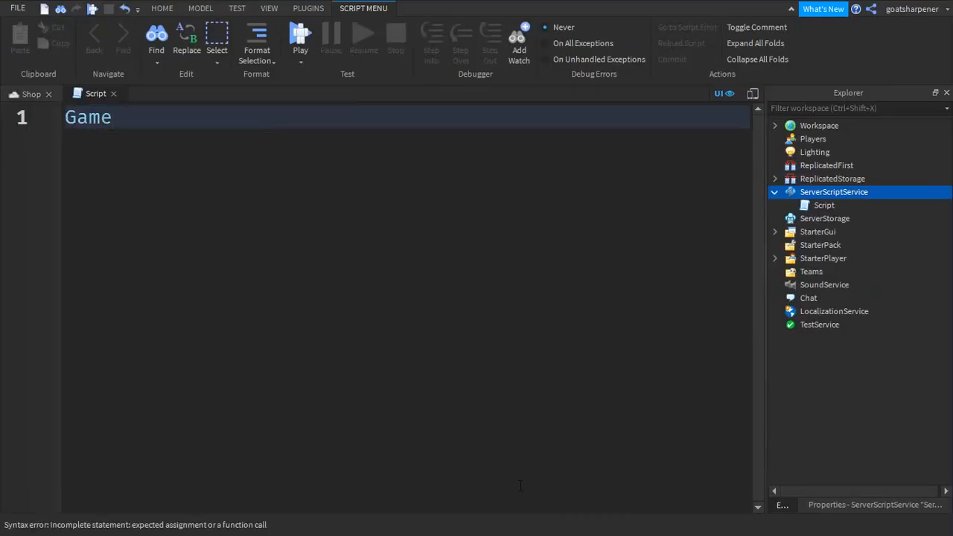
pyautogui.write('.Pl')
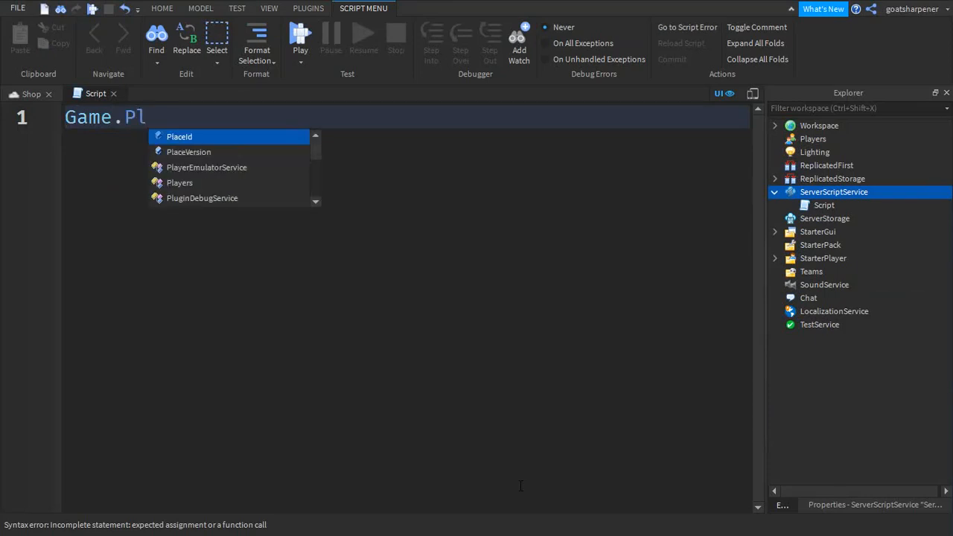
pyautogui.write('ayers')
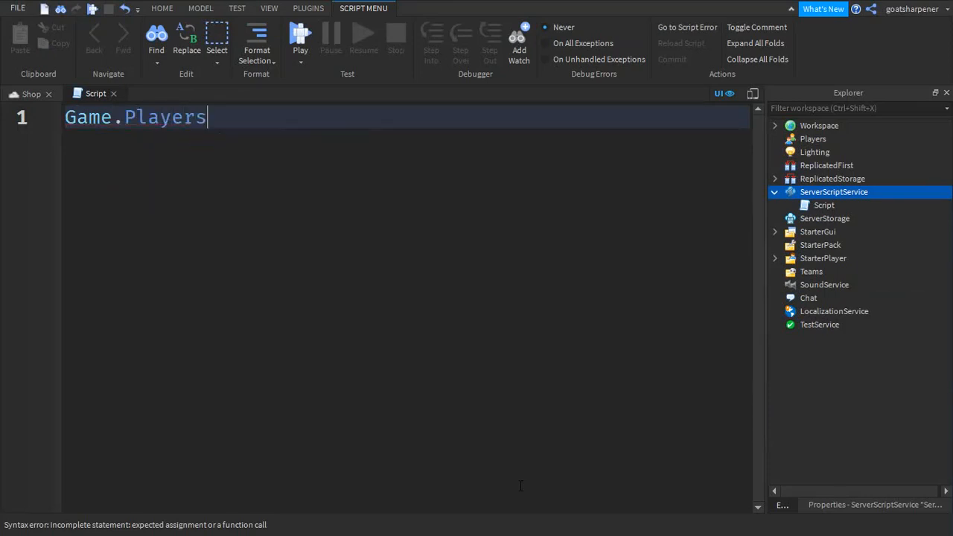
pyautogui.write('.PlayerAdded:Connect(')
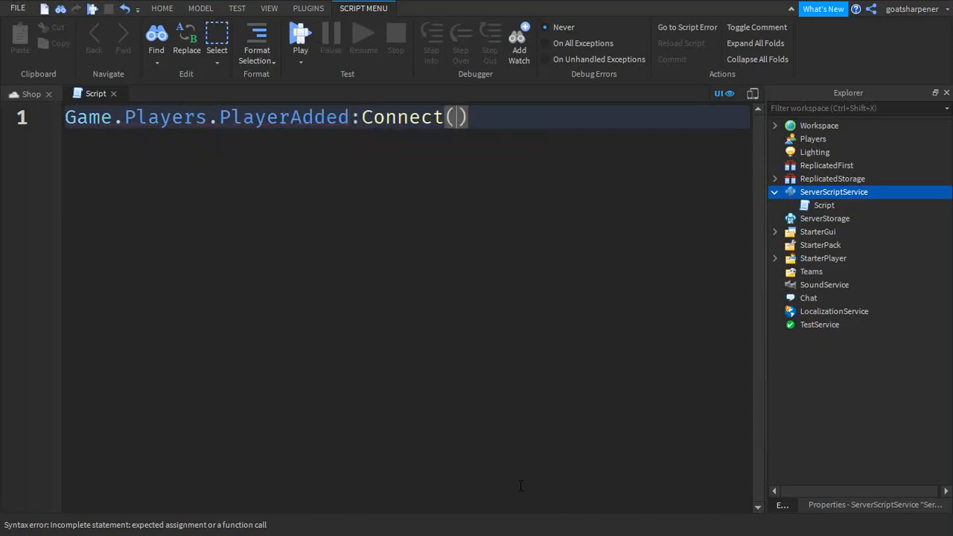
pyautogui.write('function')
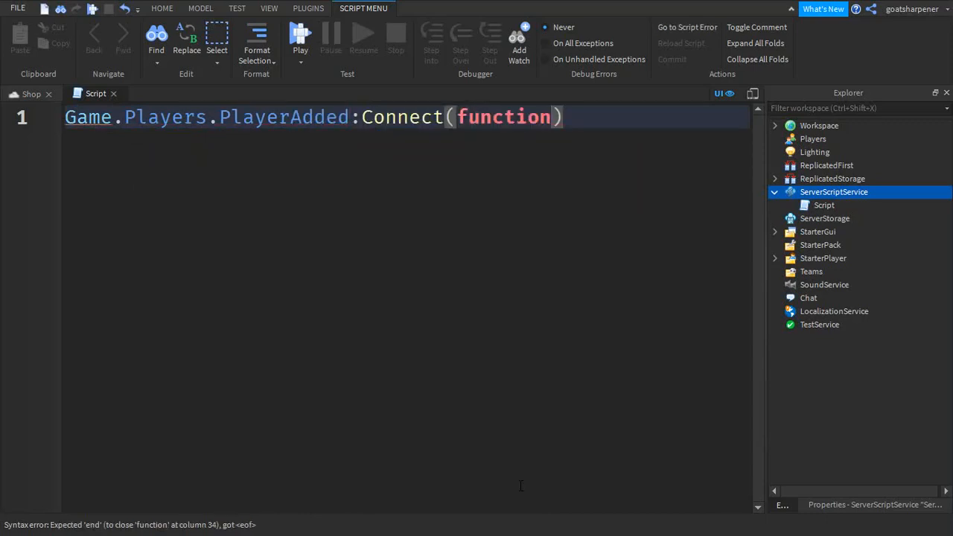
pyautogui.write('()')
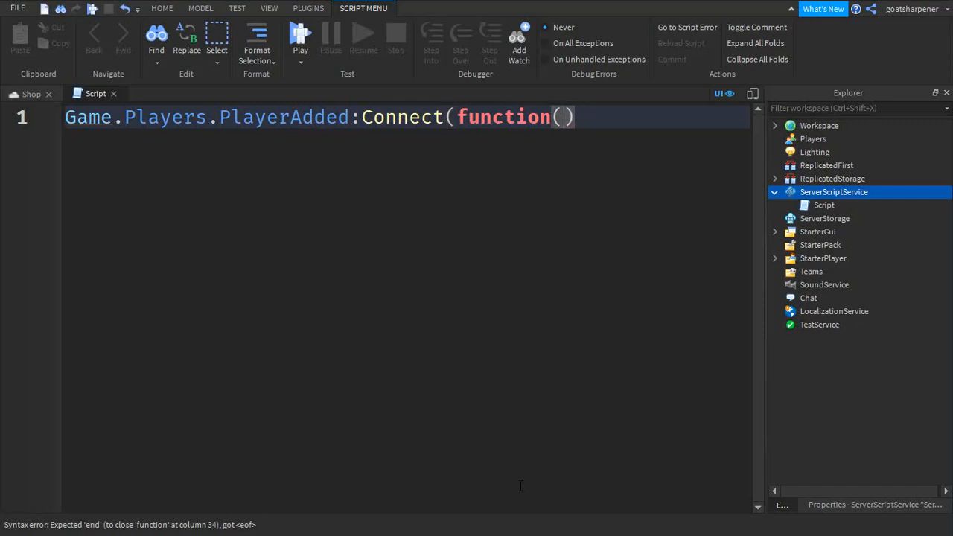
pyautogui.write('player')
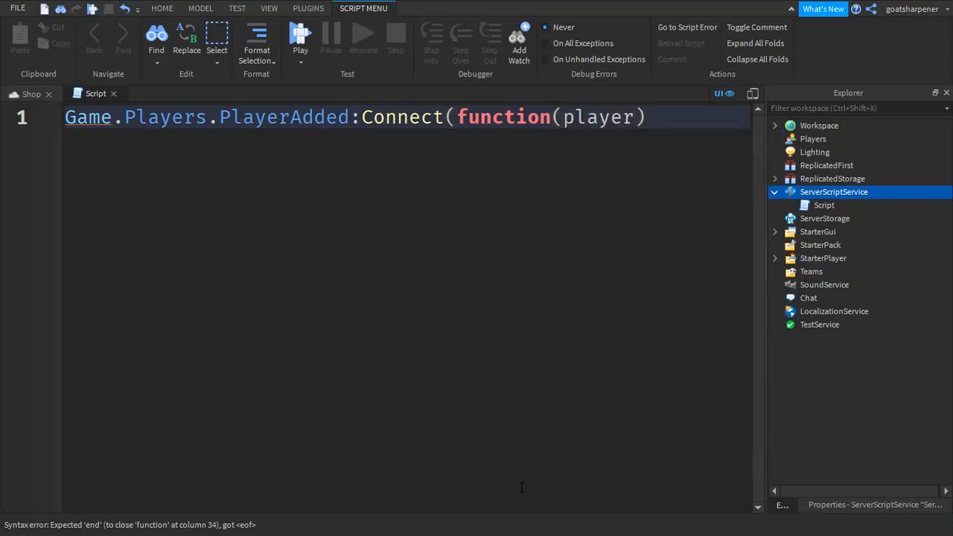
# - Create a Folder instance named leaderstats inside the handler, parented to the player
pyautogui.write('local')
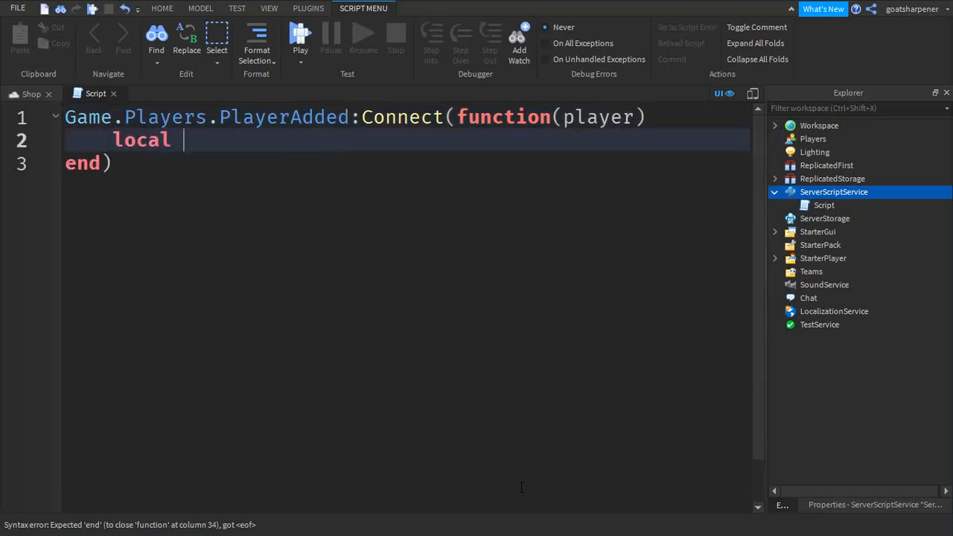
pyautogui.write('leaderstats')
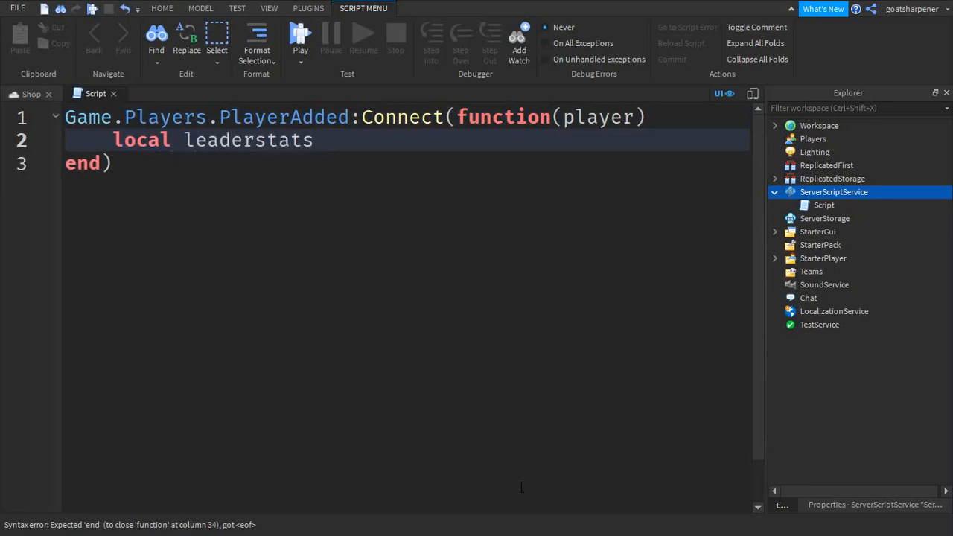
pyautogui.write('= Instance')
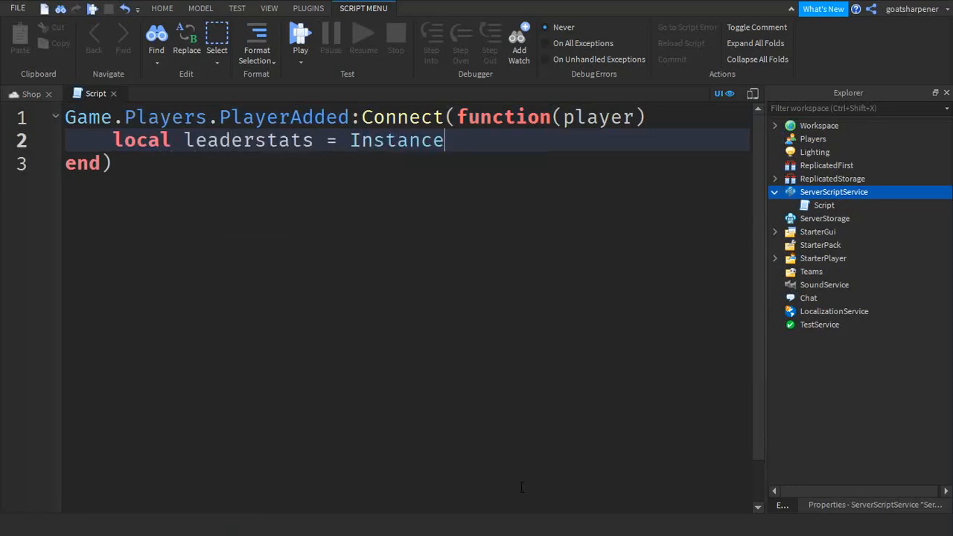
pyautogui.write('.new("")')
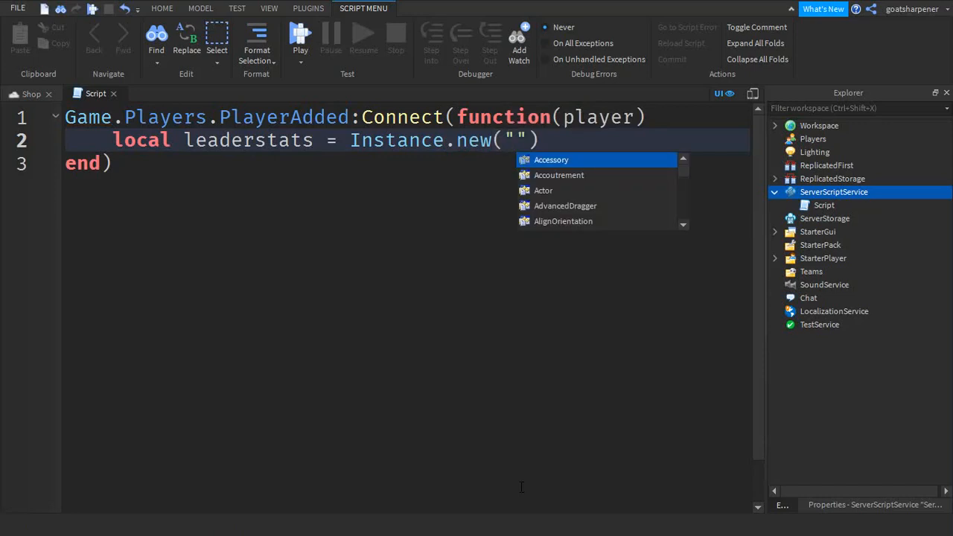
pyautogui.write('fo')
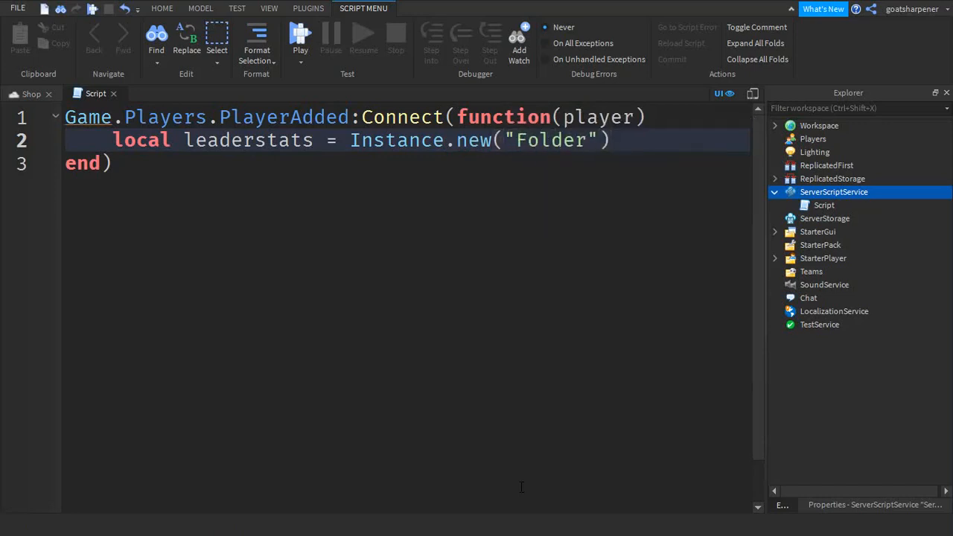
pyautogui.press('enter')
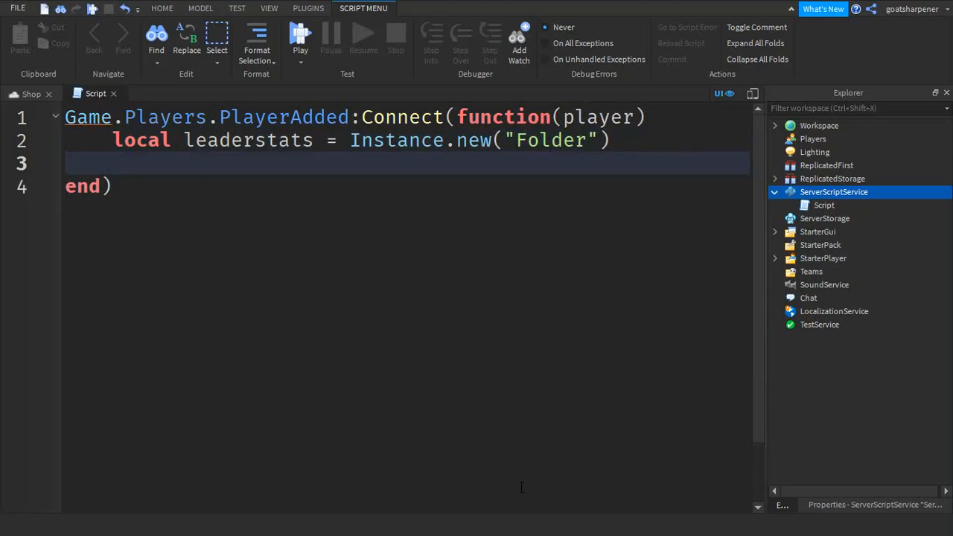
pyautogui.write('leaderstats')
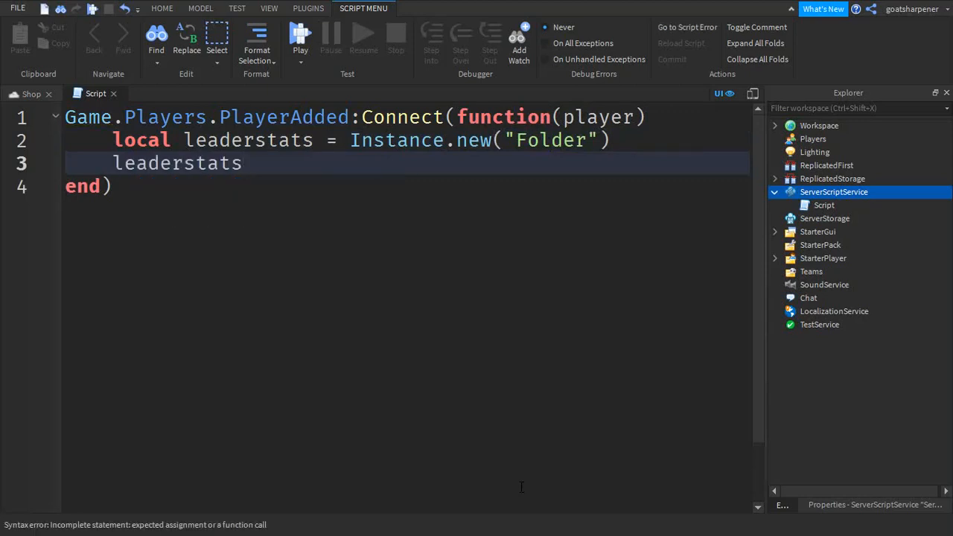
pyautogui.write('.Name')
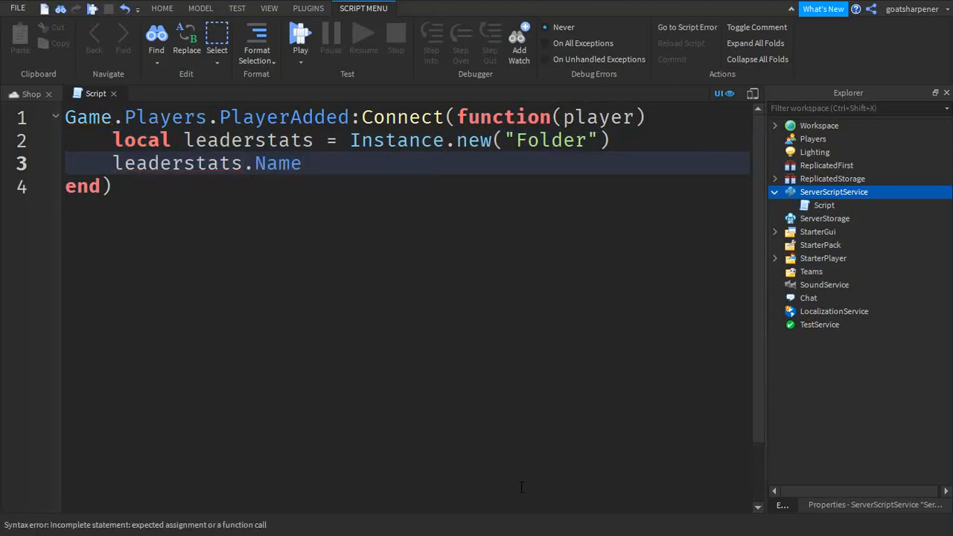
pyautogui.write('= ""')
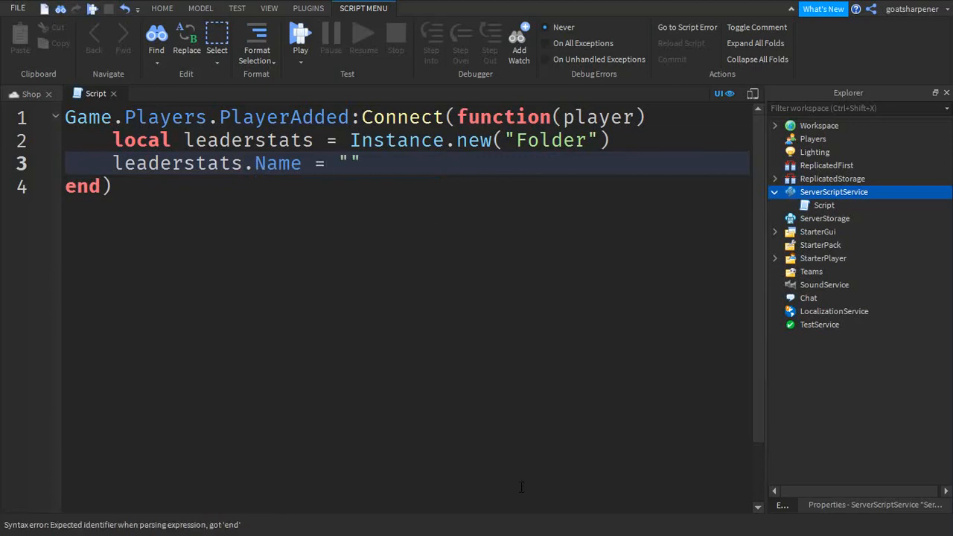
pyautogui.write('leaderst')
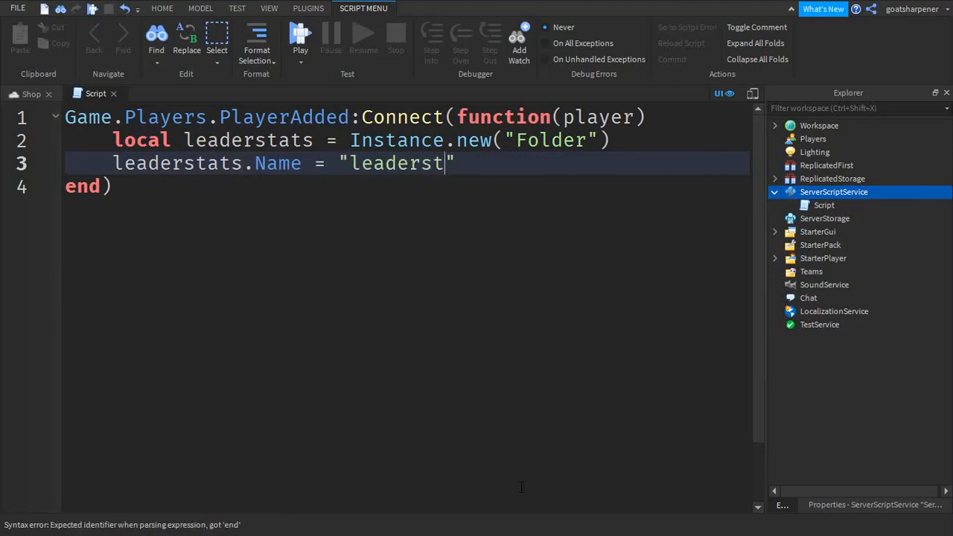
pyautogui.write('ats')
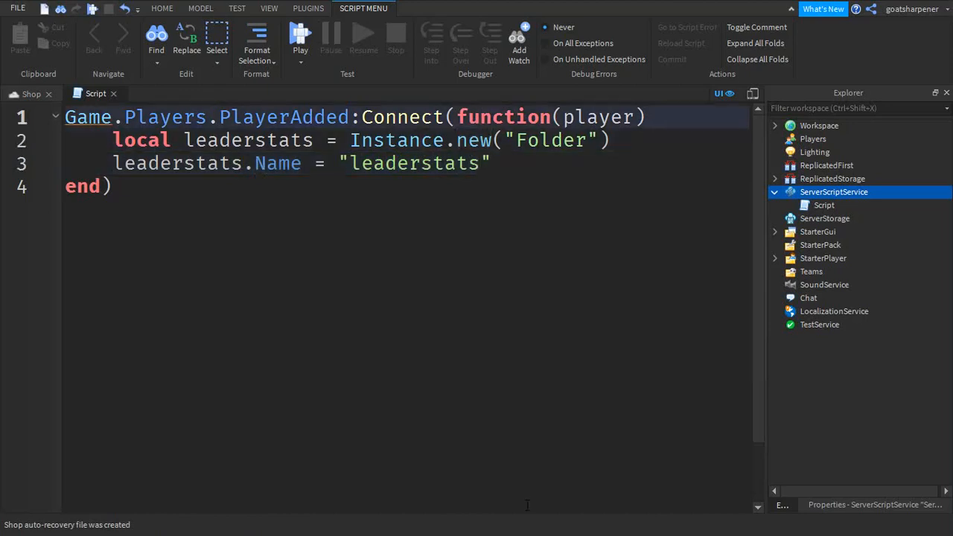
pyautogui.click(568, 140)
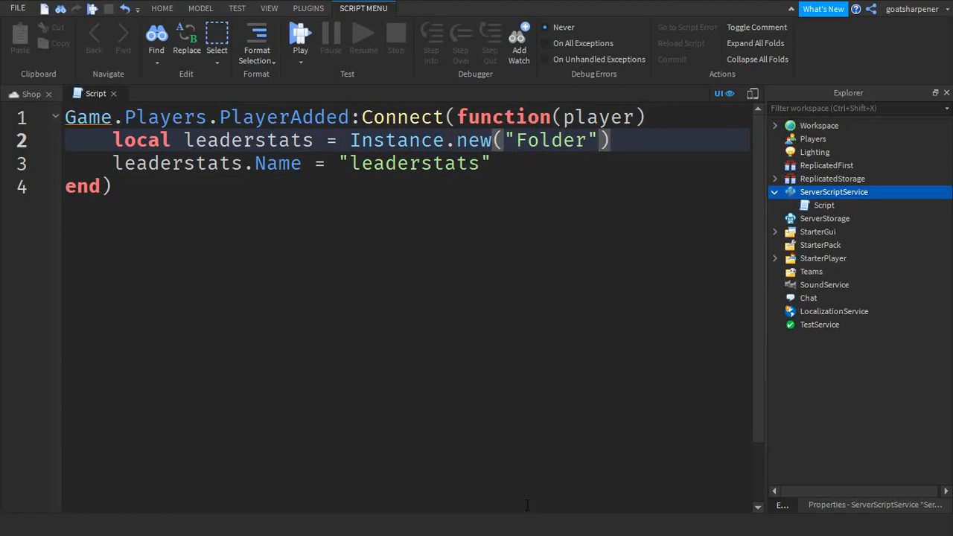
pyautogui.write(',player')
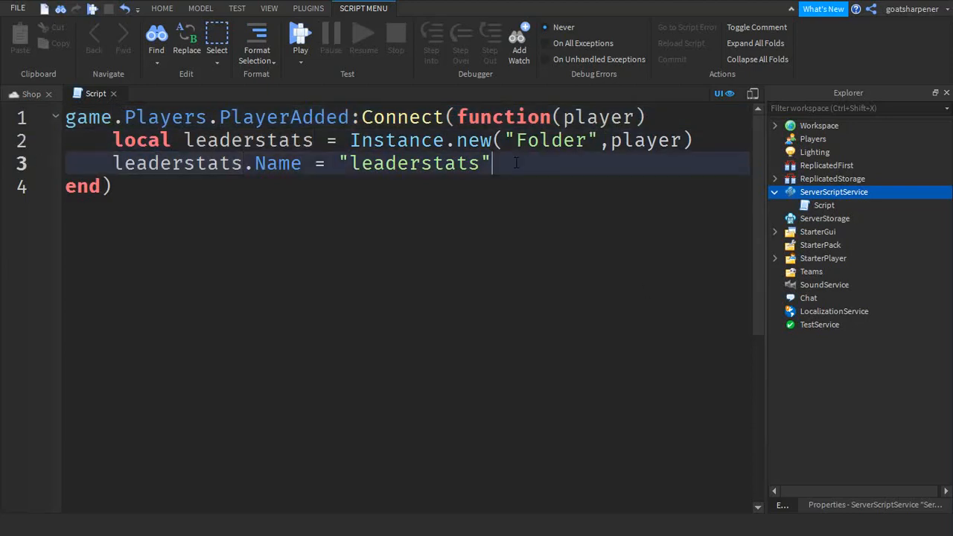
# - Add an IntValue named Cash created with Instance.new, parented to leaderstats
pyautogui.press('Enter')
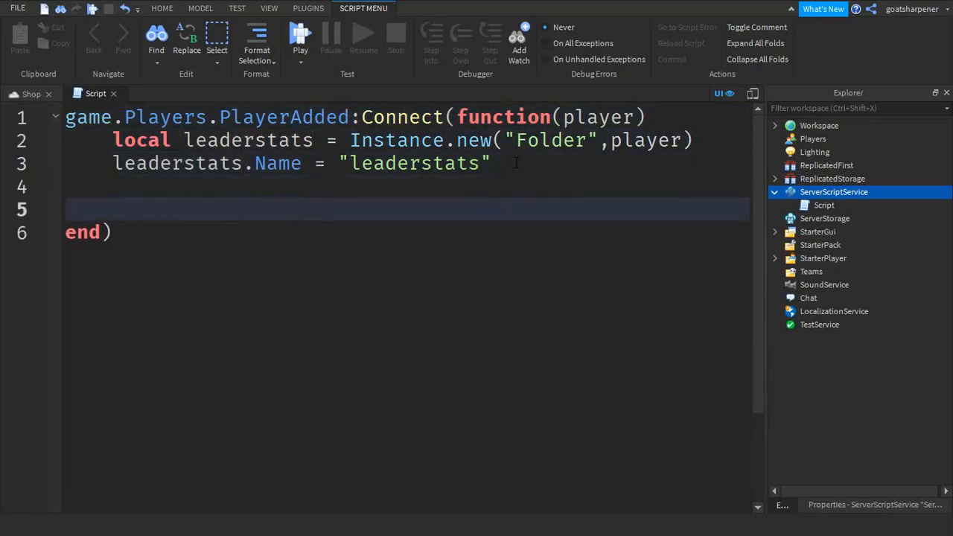
pyautogui.write('lo')
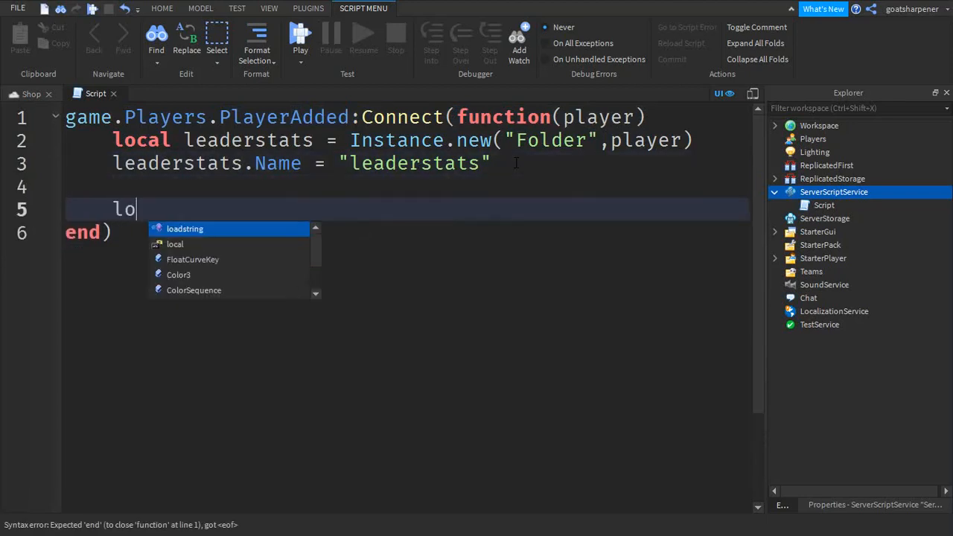
pyautogui.write('cal cash')
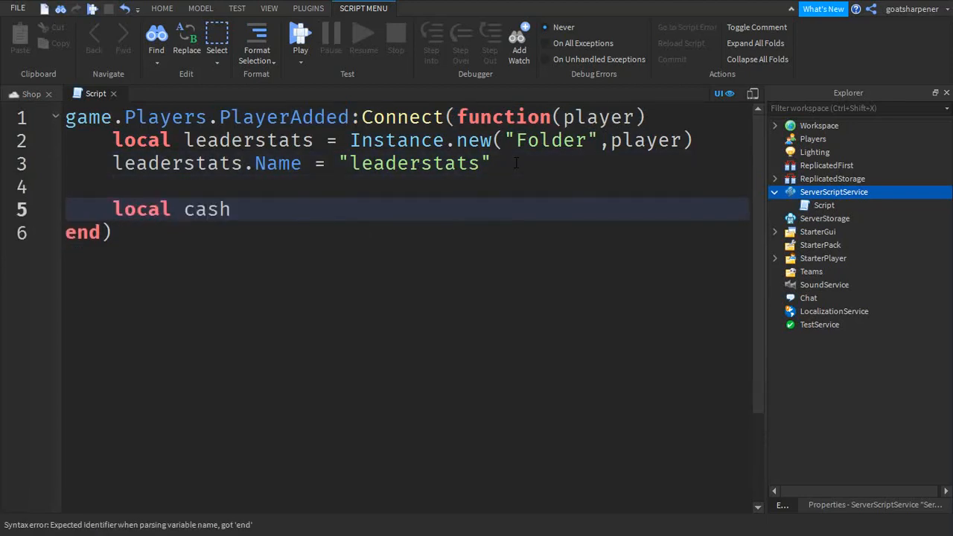
pyautogui.write('= Instance.new("IntValue')
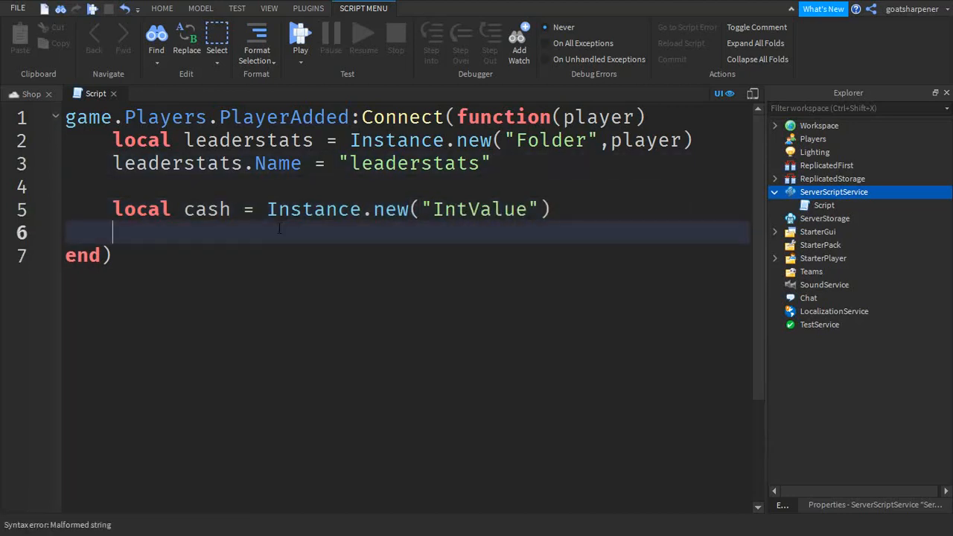
pyautogui.write('cash.Name')
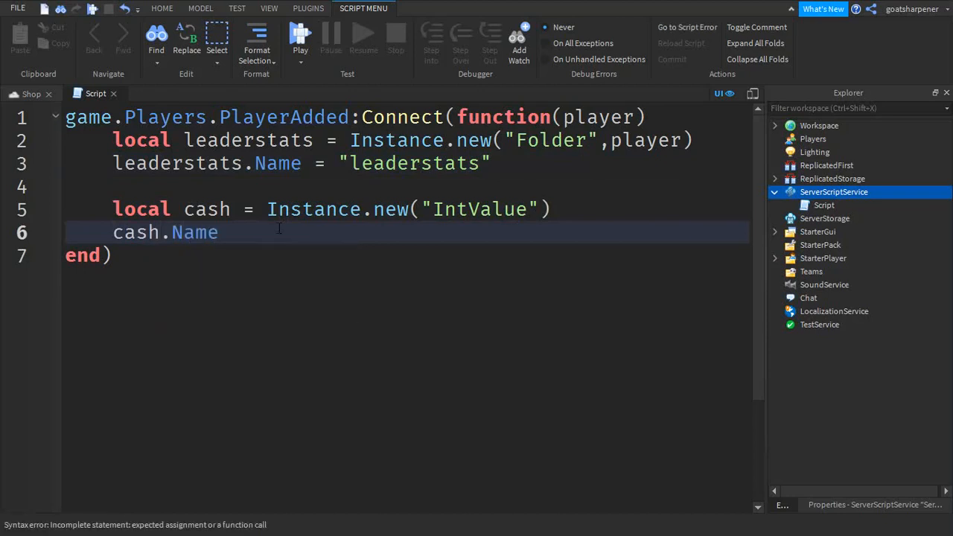
pyautogui.write('= ""')
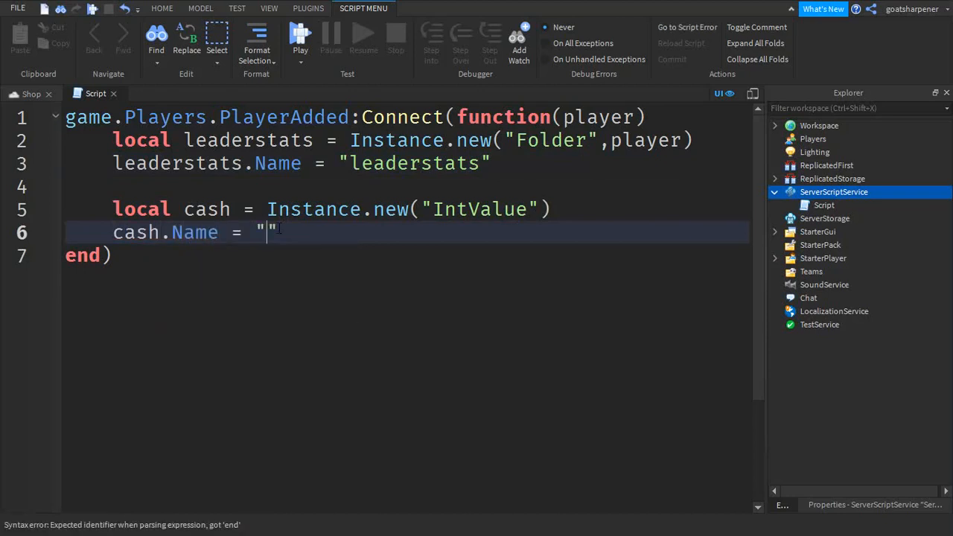
pyautogui.write('Cash')
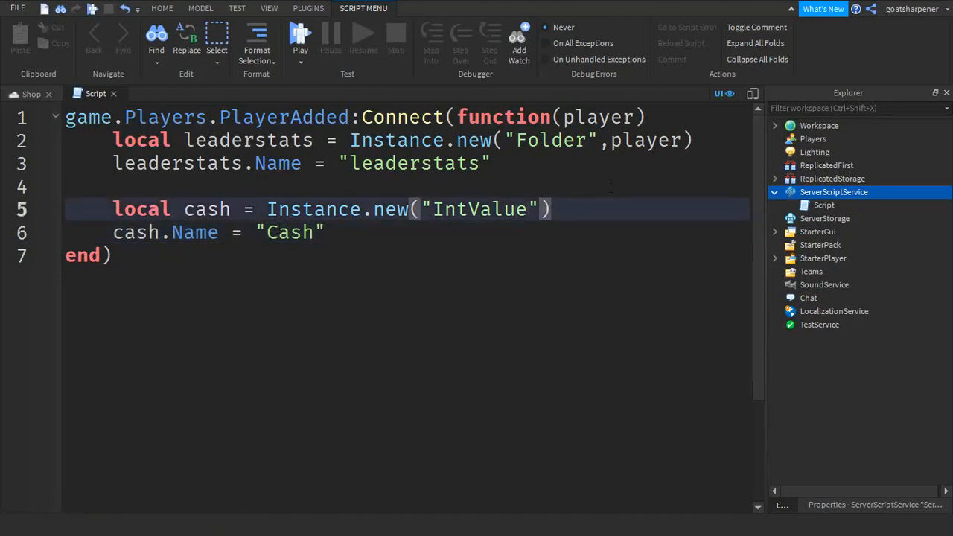
pyautogui.write(',leaderstats')
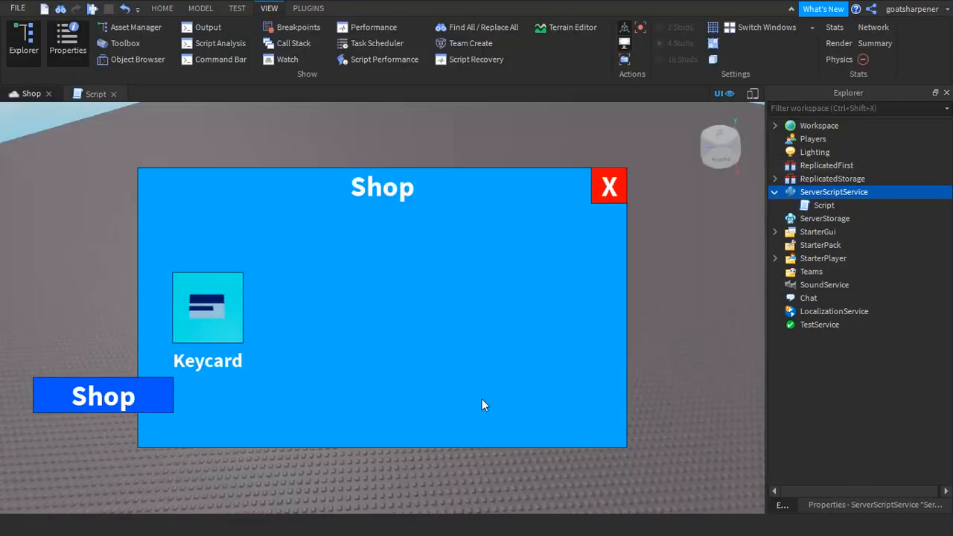
pyautogui.moveTo(365, 319)
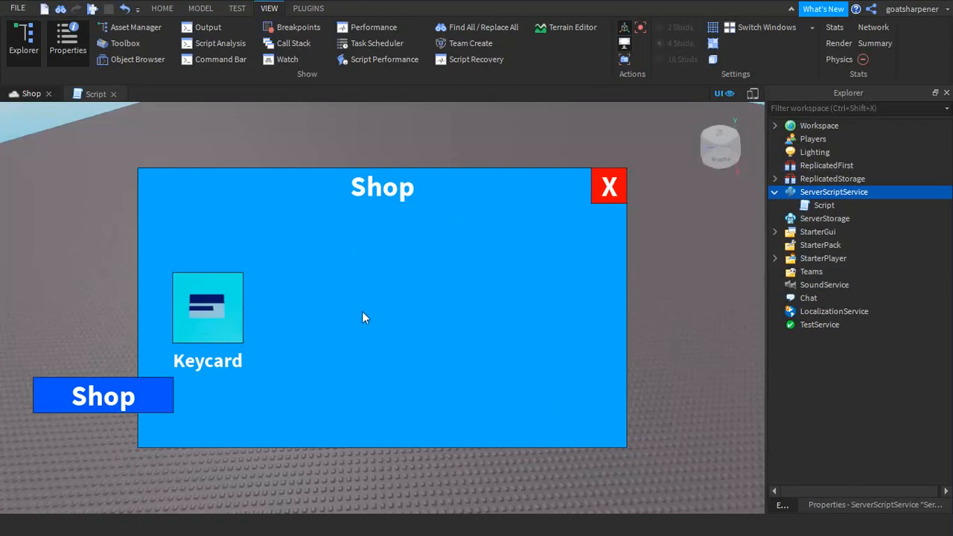
# - Set cash.Value = 1000 in the server script and return to the Shop view
pyautogui.click(95, 92)
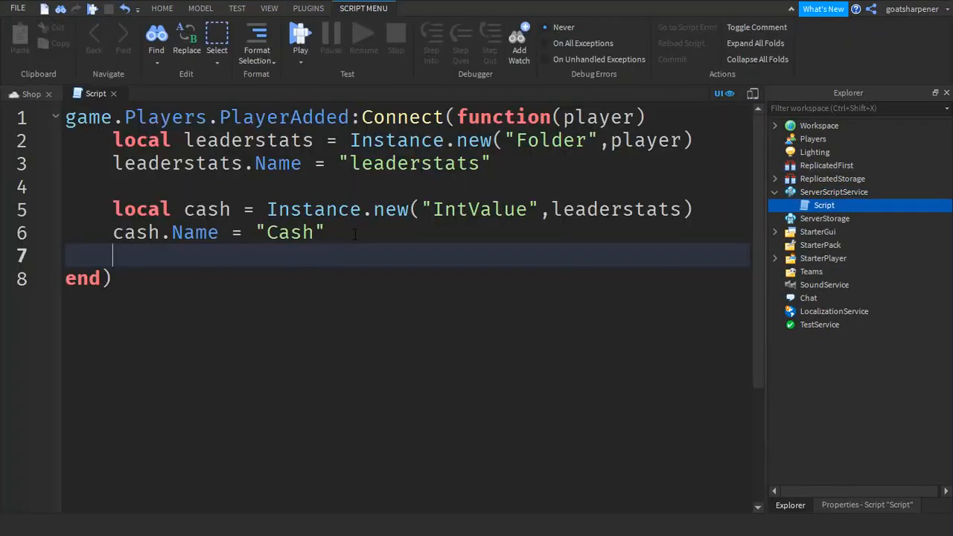
pyautogui.write('cash')
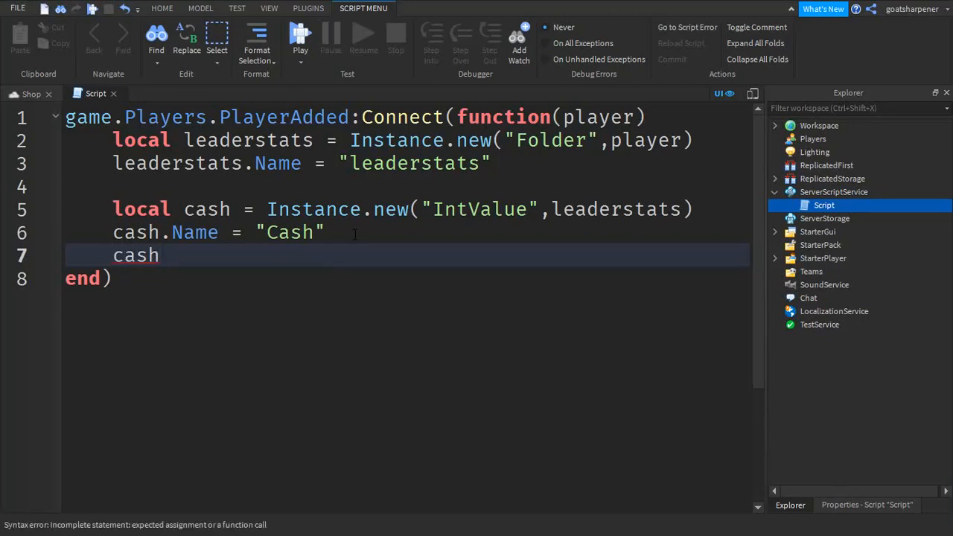
pyautogui.write('.Value')
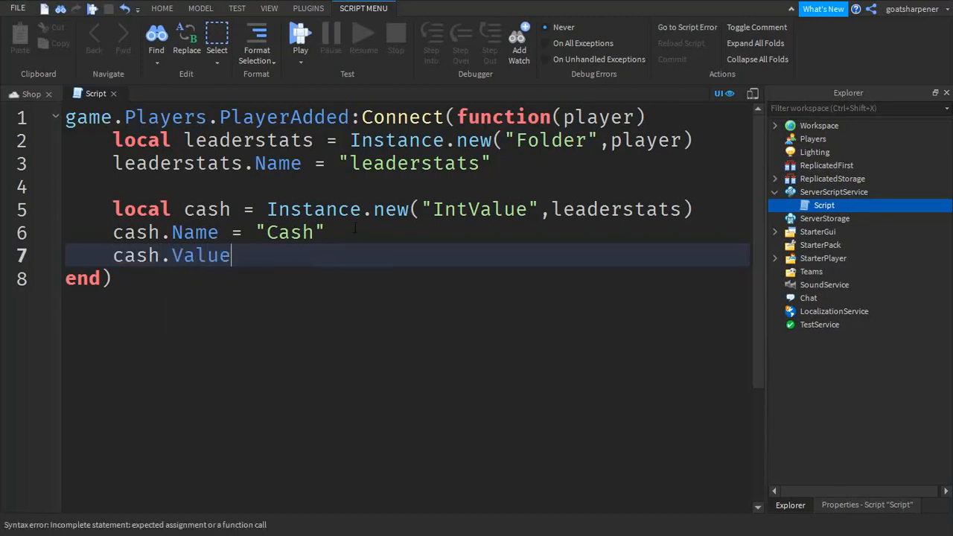
pyautogui.write('=')
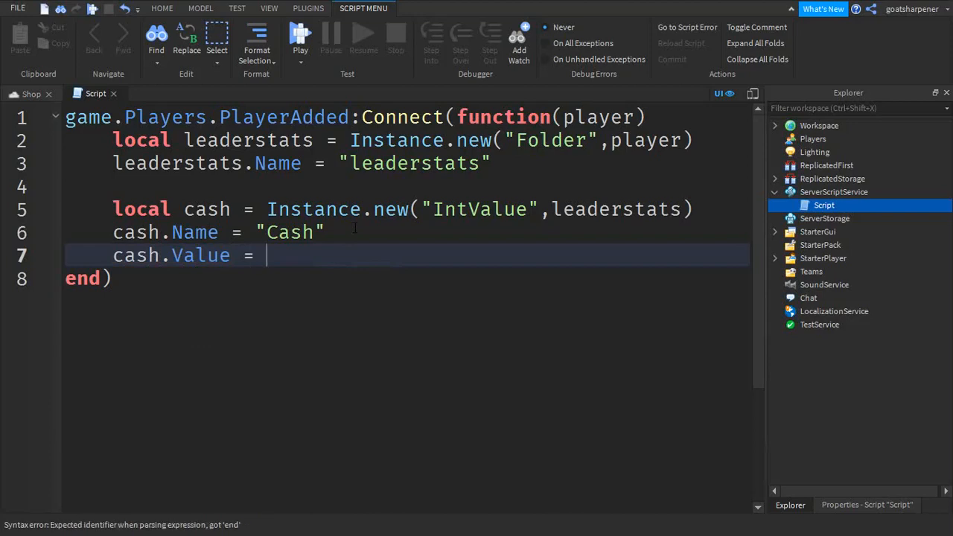
pyautogui.write('1000')
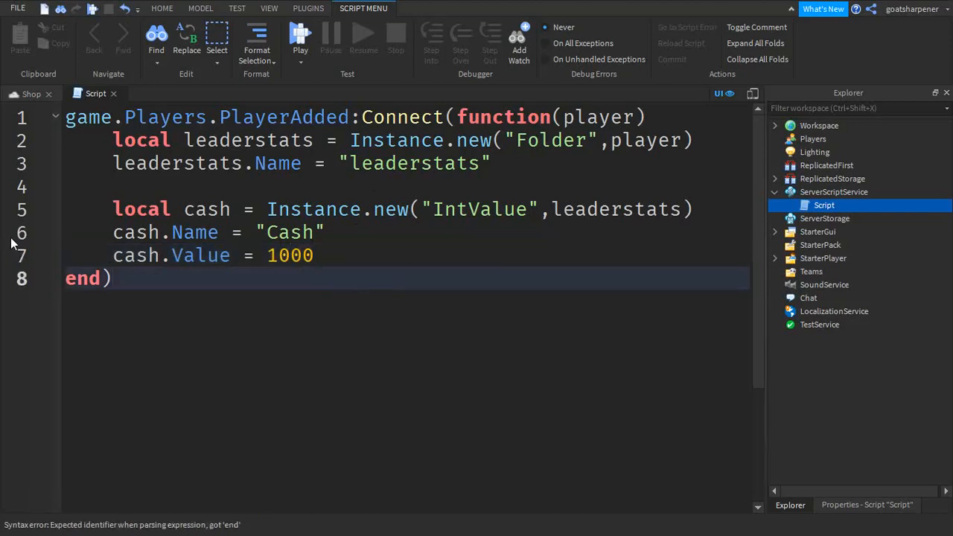
pyautogui.click(268, 9)
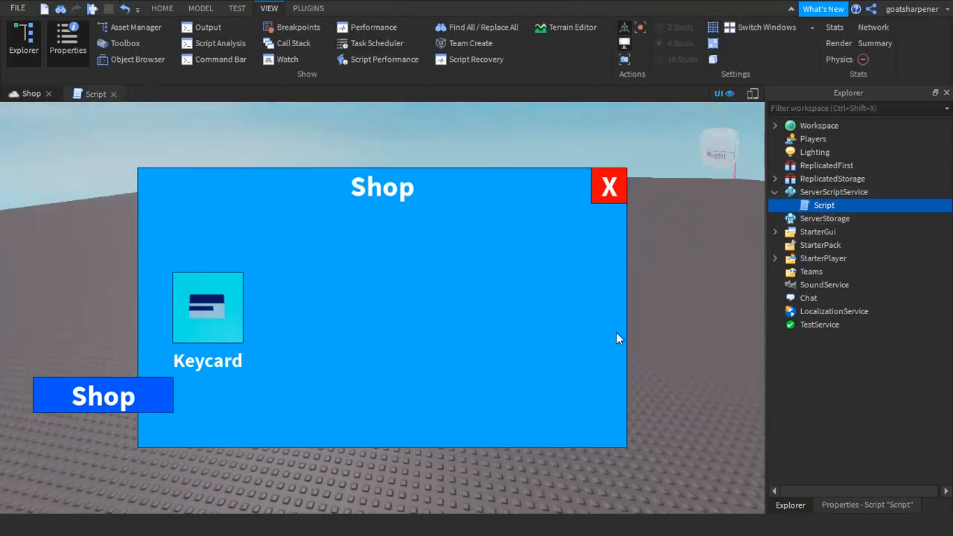
pyautogui.moveTo(484, 256)
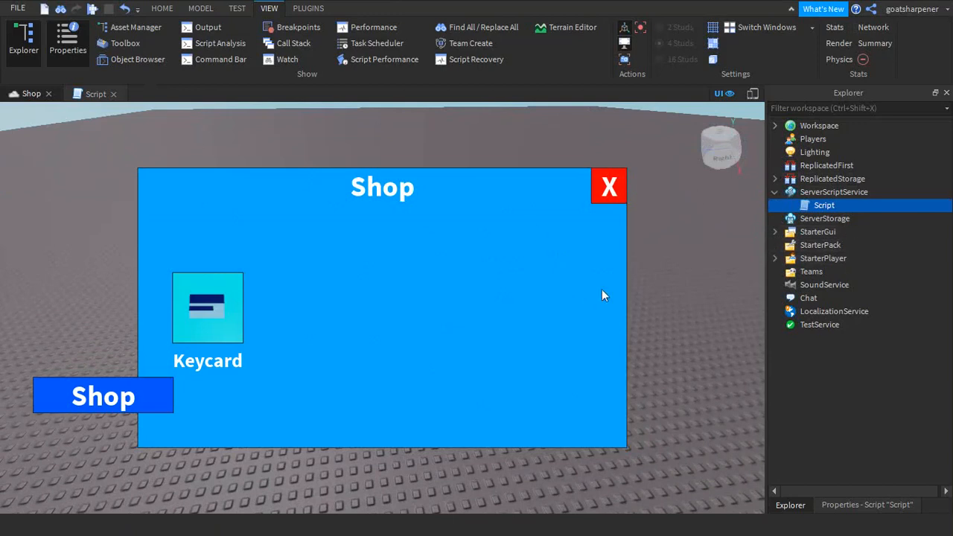
# - Open the Keycard button's LocalScript under StarterGui > ScreenGui > Shop for editing
pyautogui.click(775, 232)
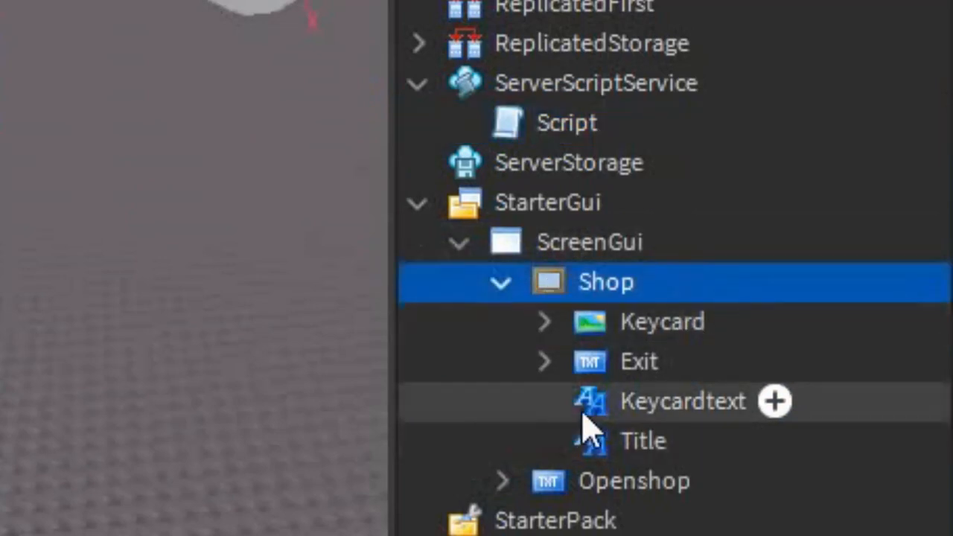
pyautogui.click(543, 322)
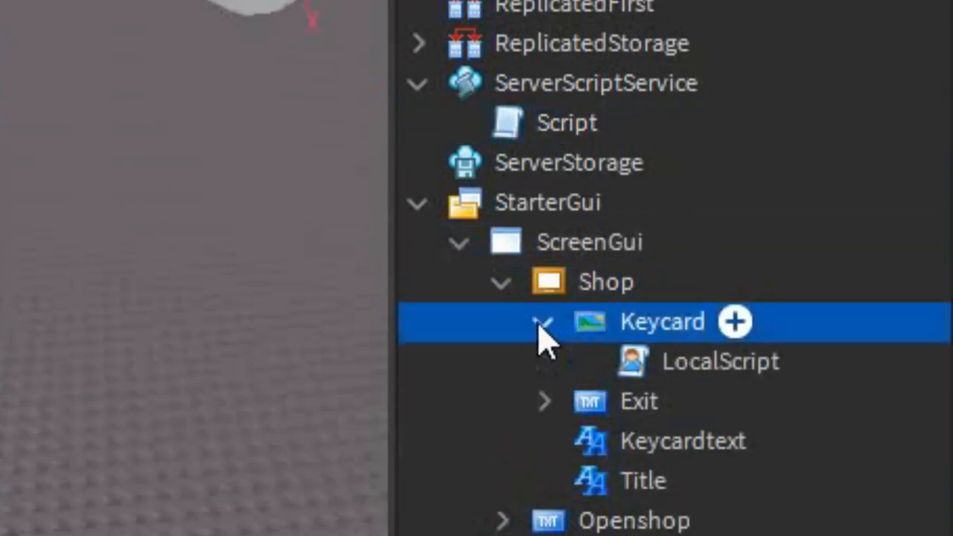
pyautogui.click(720, 362)
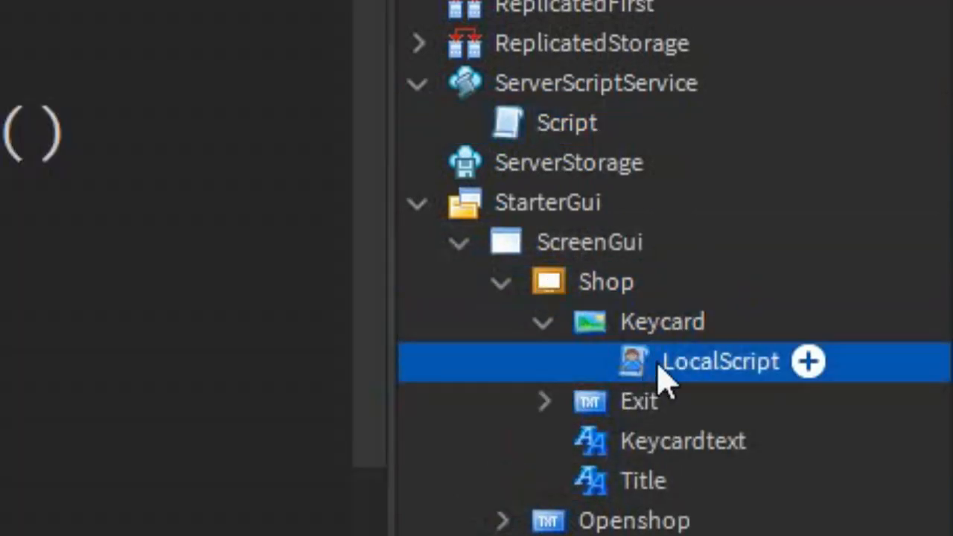
pyautogui.doubleClick(721, 362)
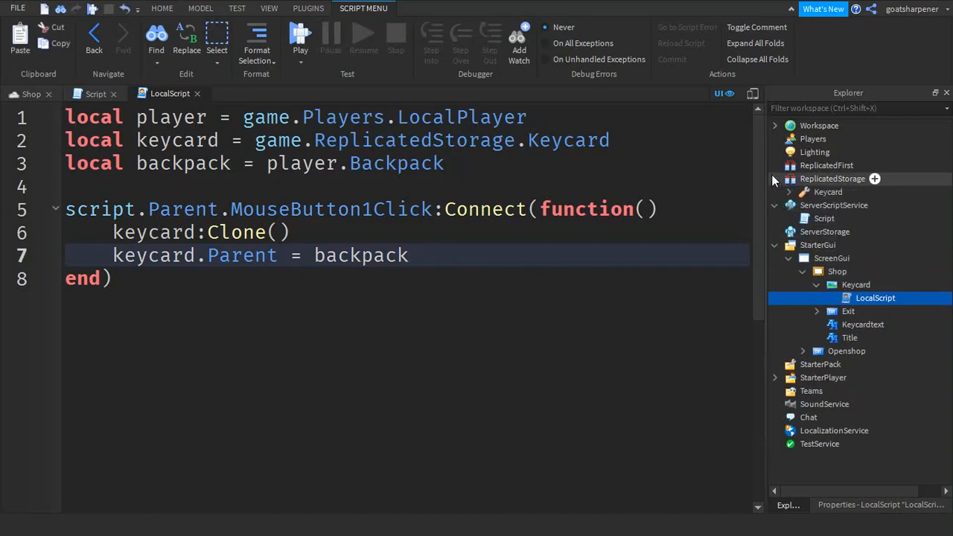
# - Wrap the keycard clone in 'if player.leaderstats.Cash.Value >= 500 then'
pyautogui.click(775, 178)
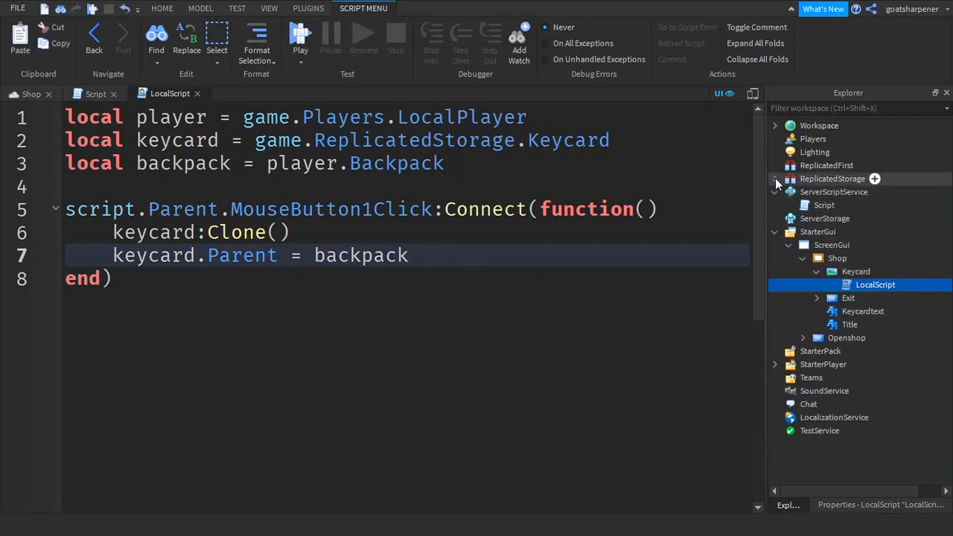
pyautogui.doubleClick(396, 162)
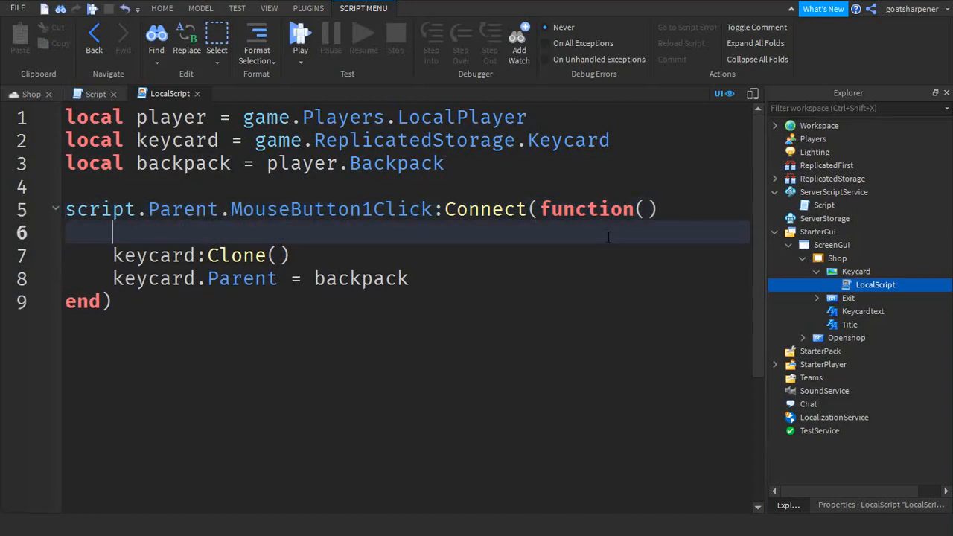
pyautogui.write('if player')
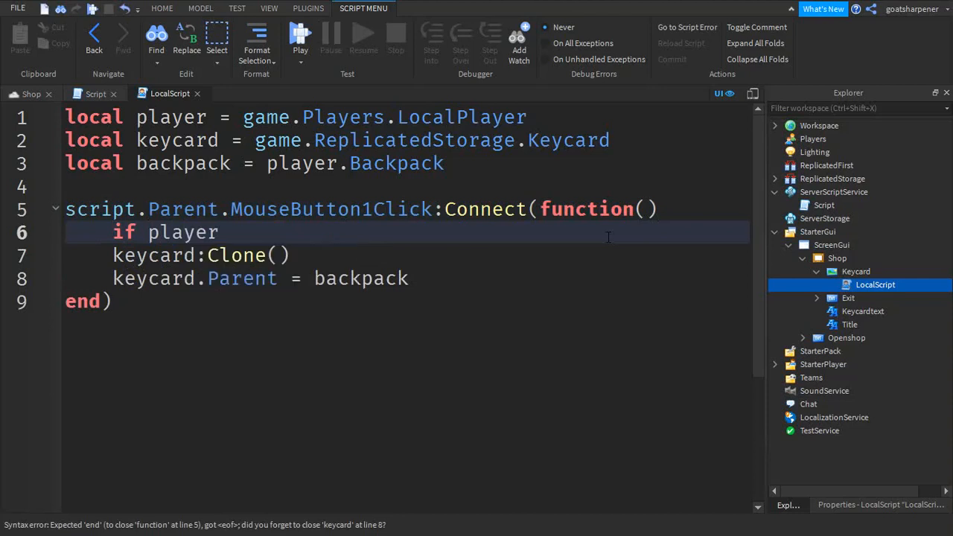
pyautogui.write('.leaderst')
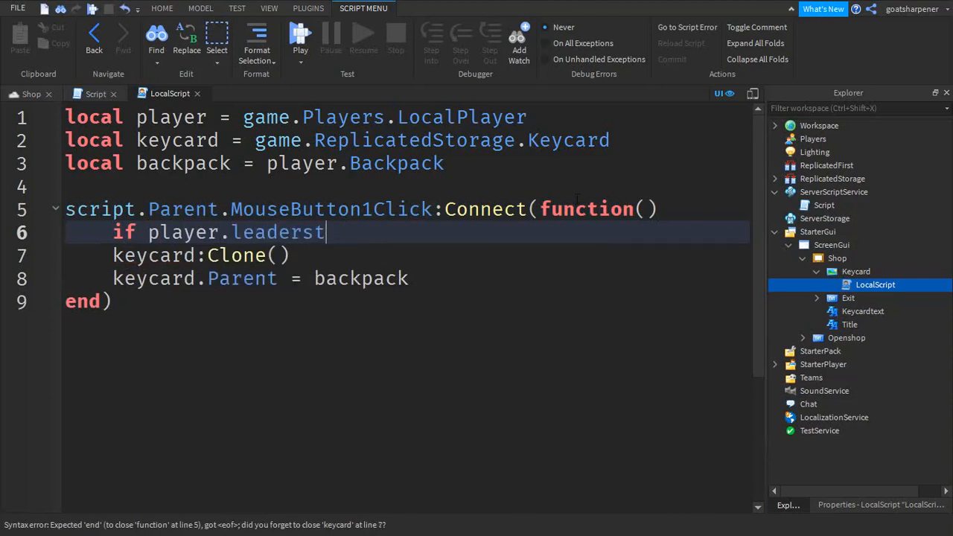
pyautogui.write('ats.Cash')
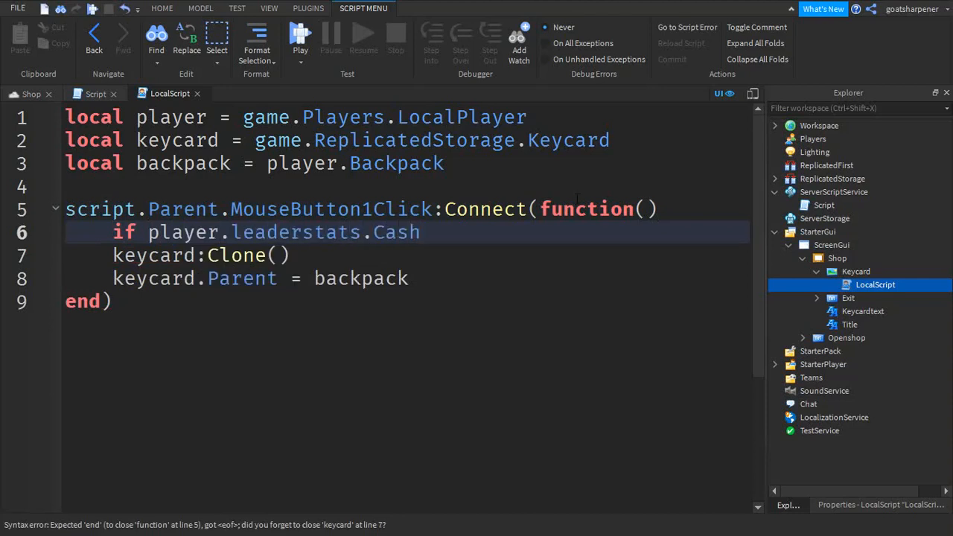
pyautogui.write('.Value')
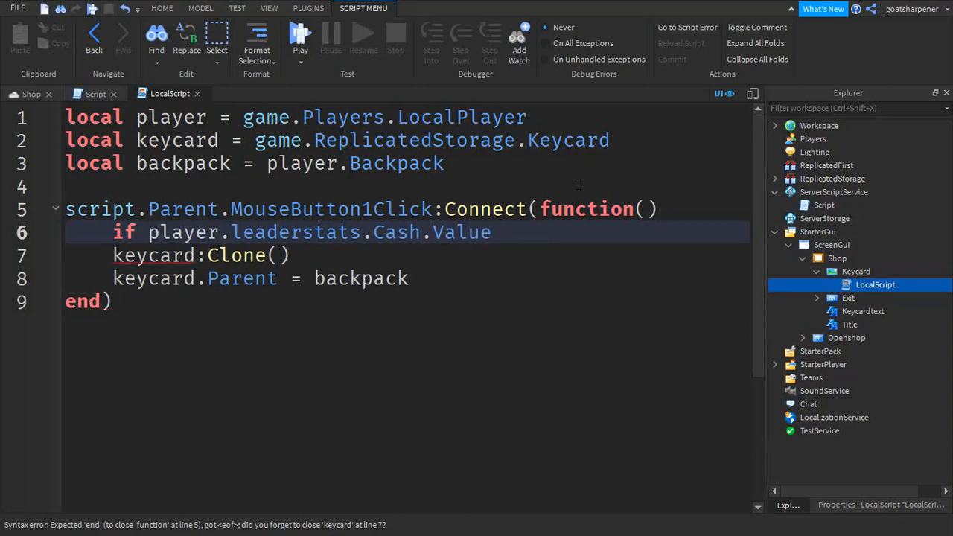
pyautogui.click(504, 233)
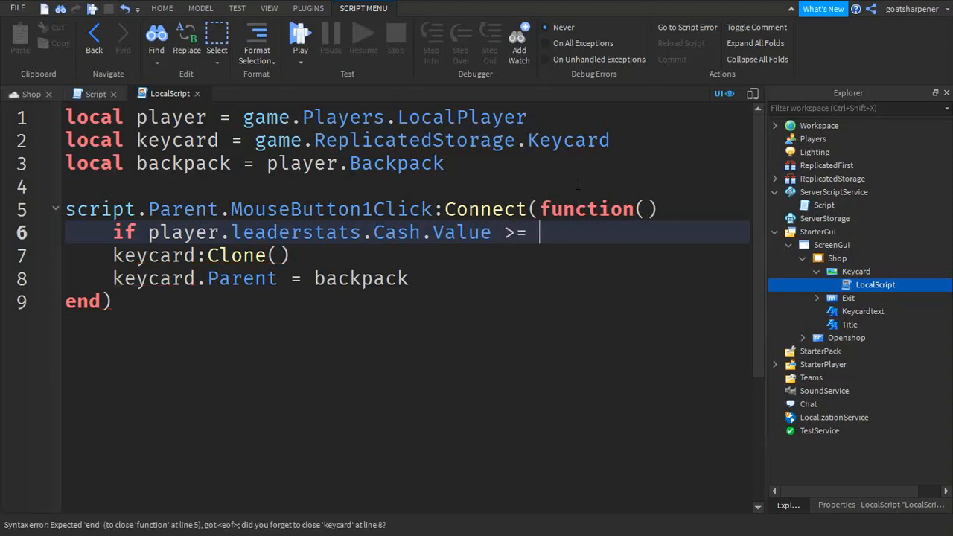
pyautogui.write('500 then')
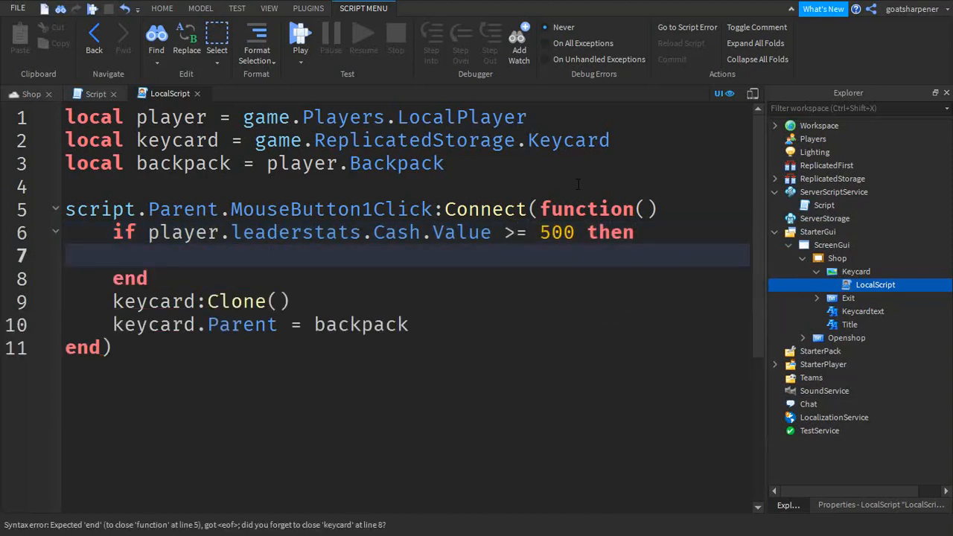
# - Delete the leftover duplicate keycard lines and stray end below the if block
pyautogui.moveTo(113, 301); pyautogui.dragTo(408, 324)
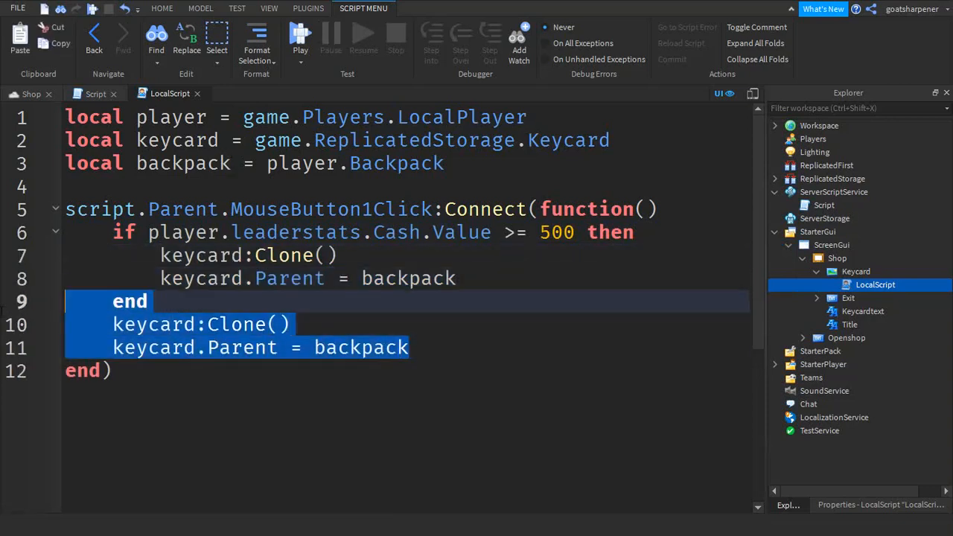
pyautogui.press('Delete')
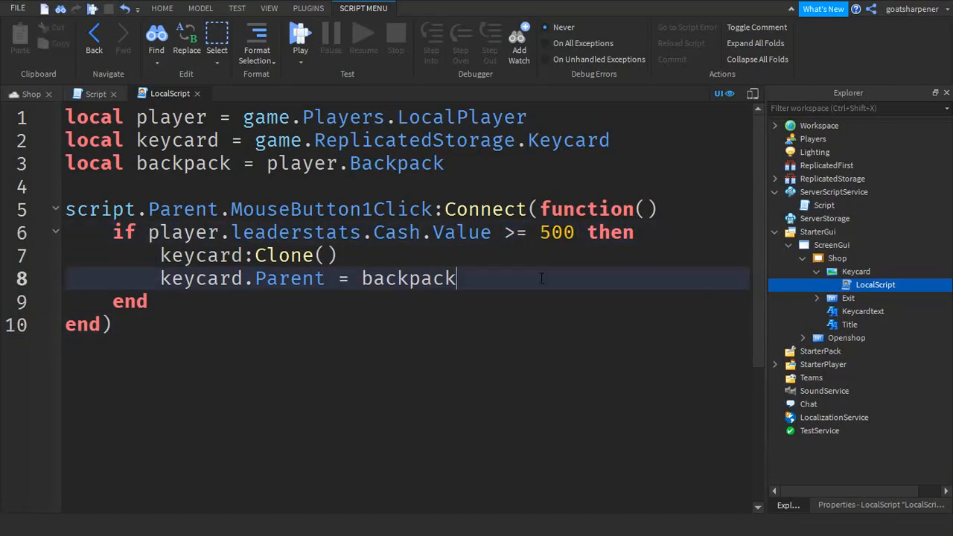
pyautogui.click(161, 9)
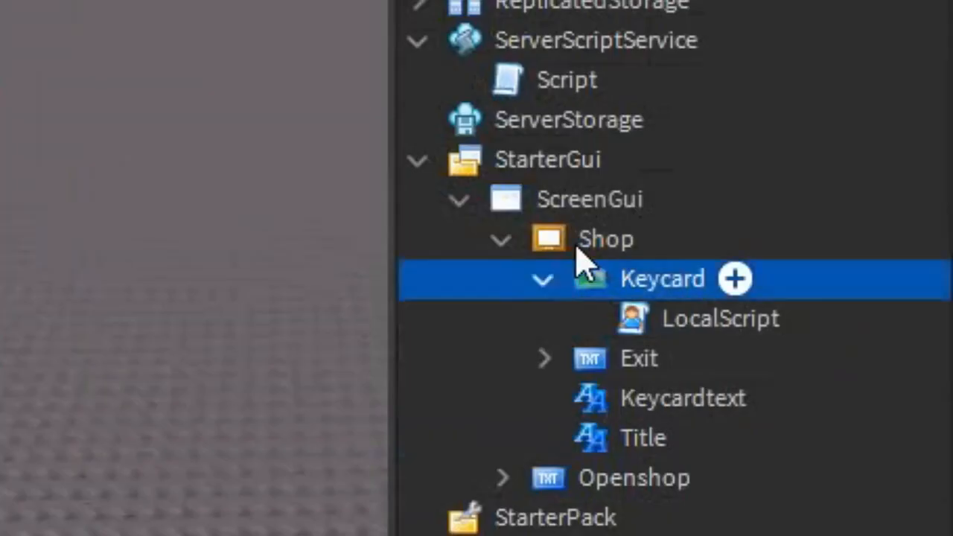
# - Insert a TextLabel named Errormessage in the Shop frame and place it at the bottom centre
pyautogui.click(734, 278)
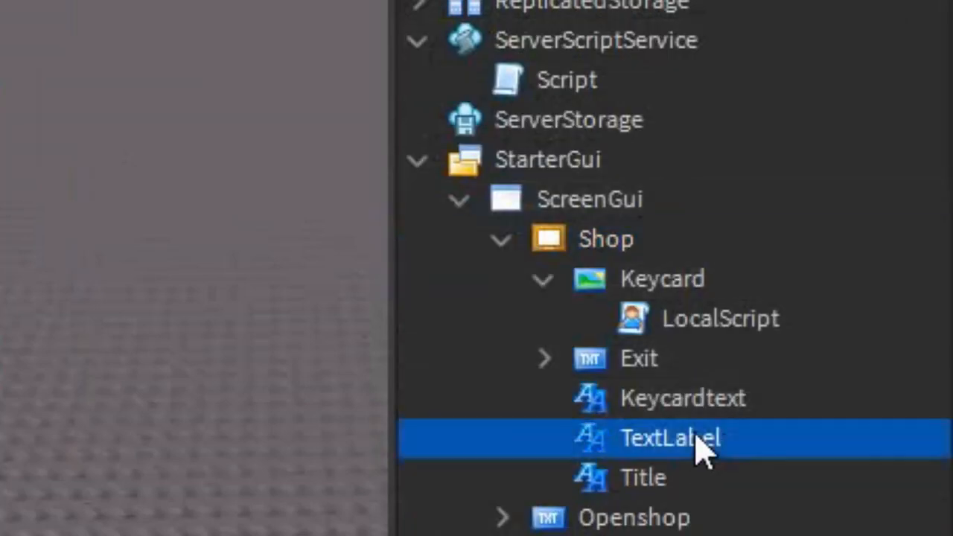
pyautogui.doubleClick(670, 438)
pyautogui.write('Erro')
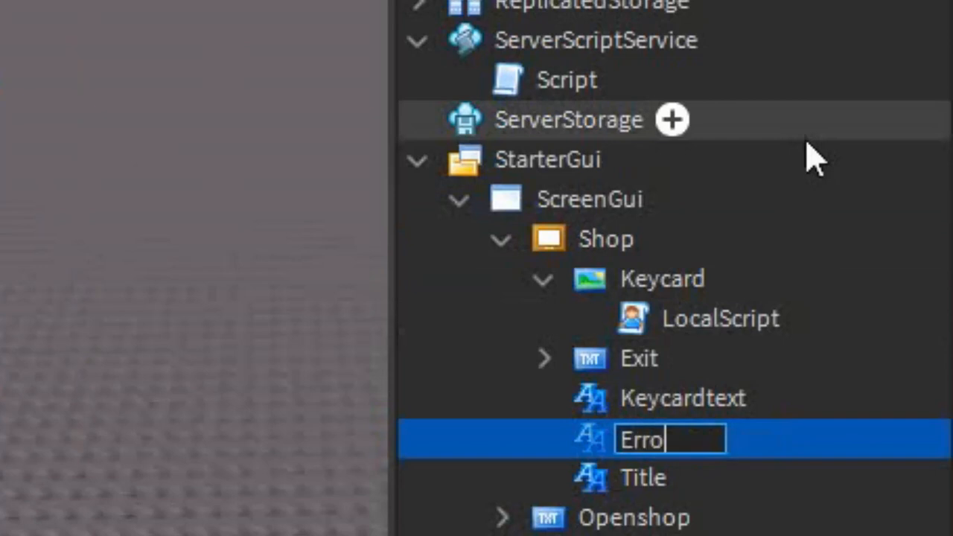
pyautogui.write('rmessage')
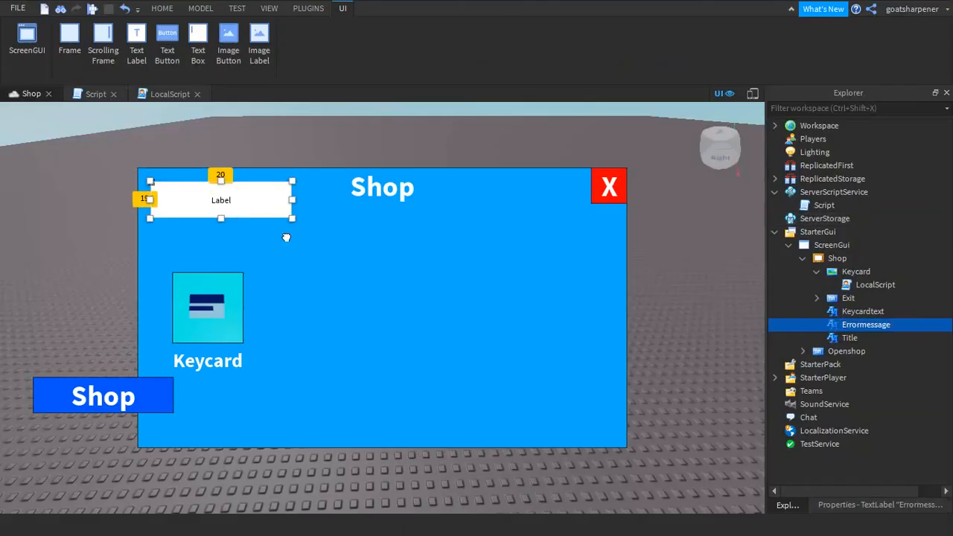
pyautogui.moveTo(220, 200); pyautogui.dragTo(387, 429)
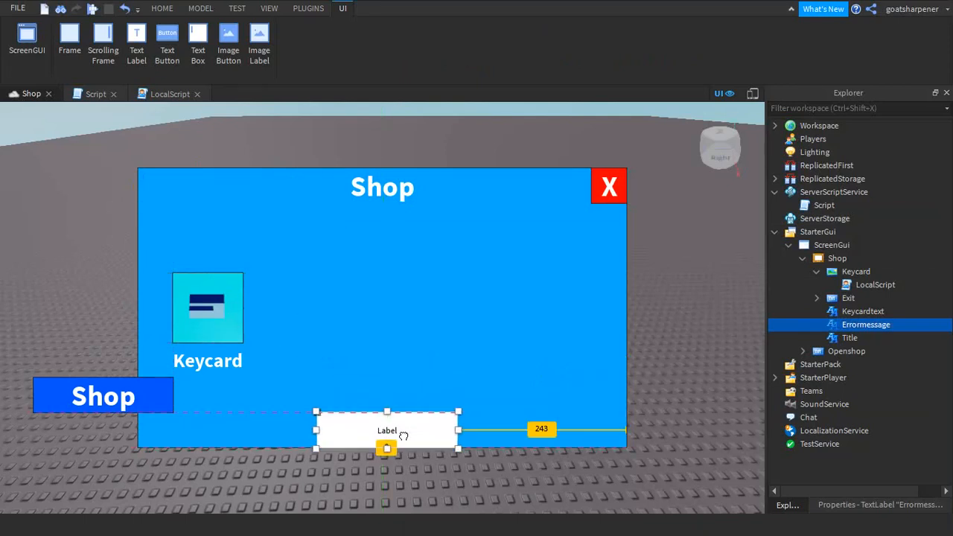
pyautogui.moveTo(388, 430); pyautogui.dragTo(382, 430)
pyautogui.write('Not')
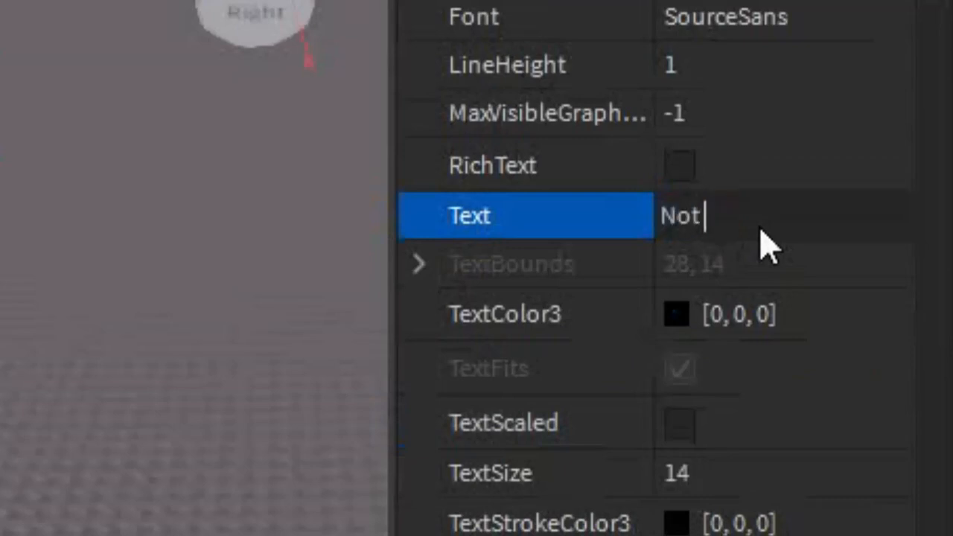
# - Set the label Text to 'Not enough cash', Font SourceSansBold, TextScaled on, TextColor3 red
pyautogui.write('enough cash')
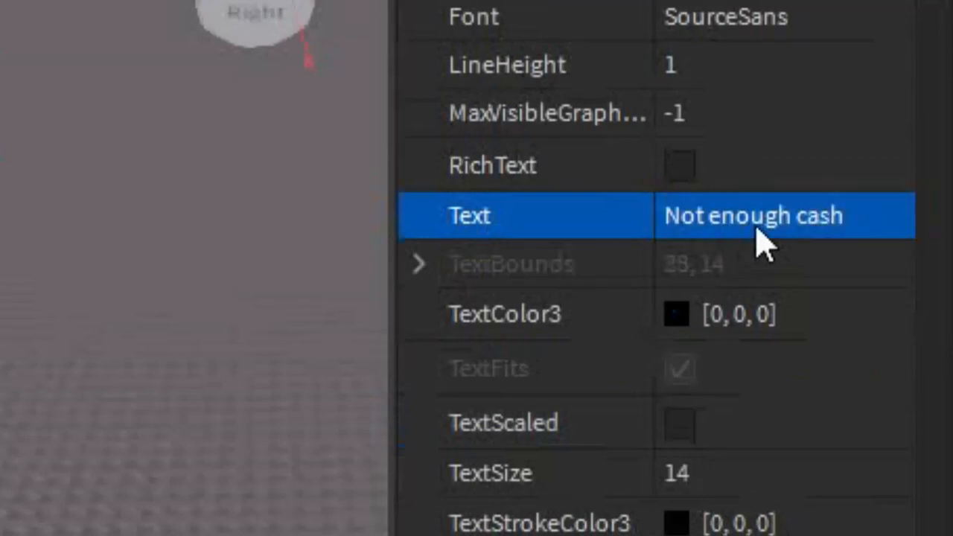
pyautogui.click(782, 16)
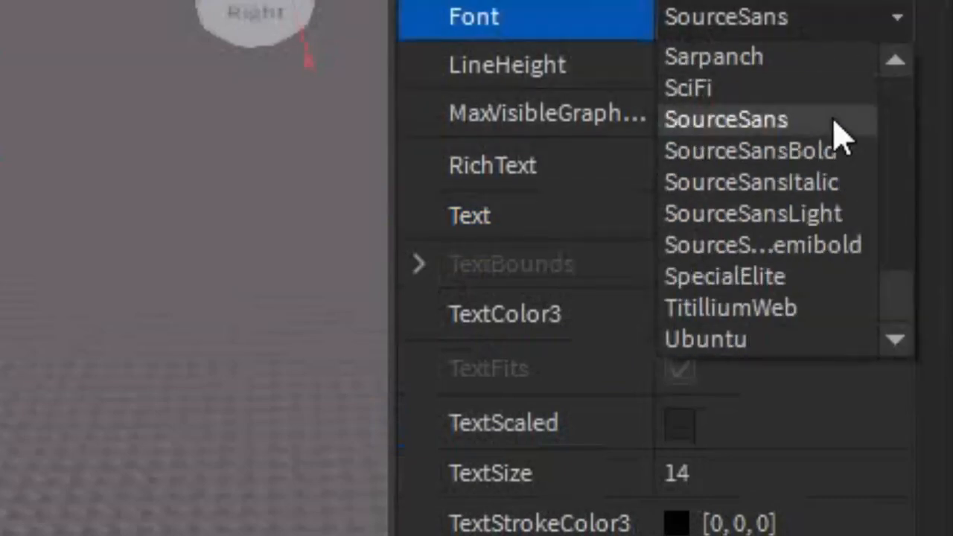
pyautogui.click(749, 150)
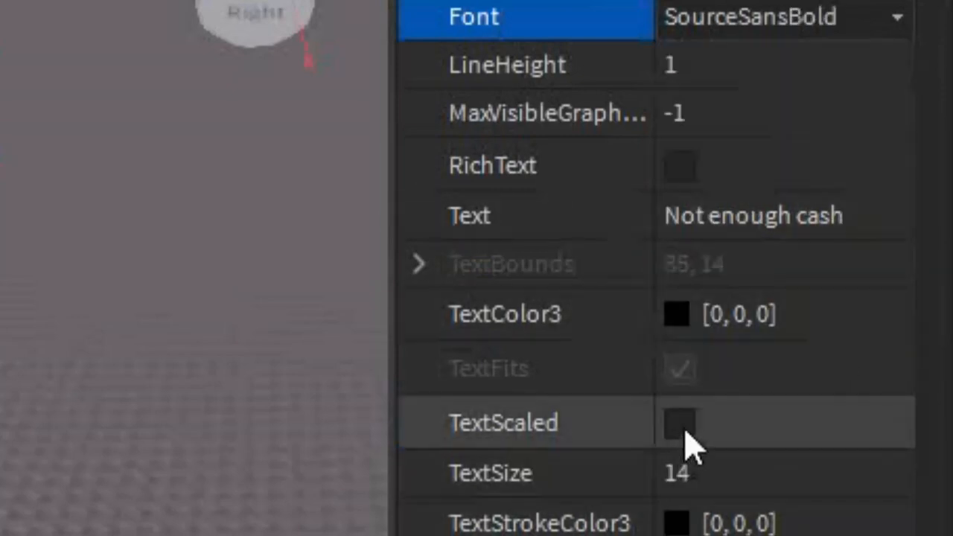
pyautogui.click(680, 423)
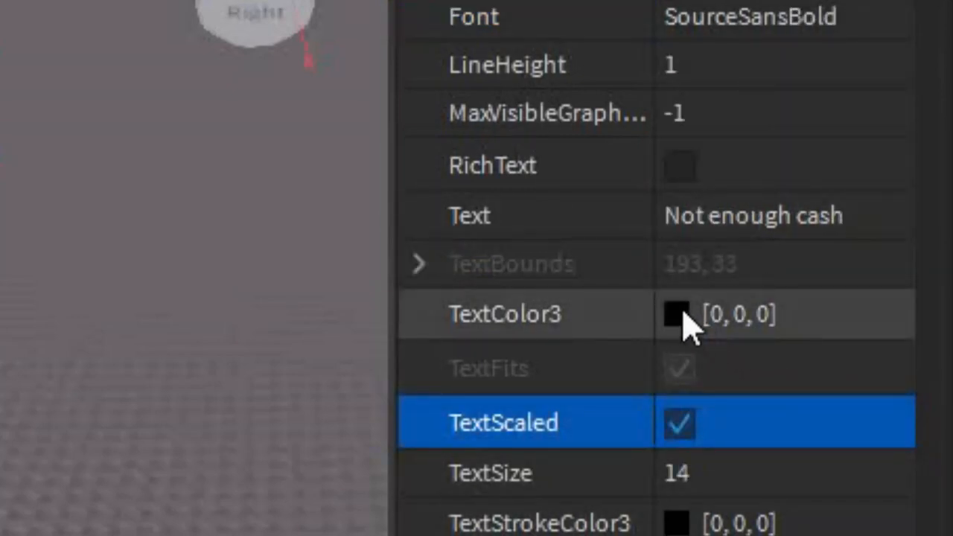
pyautogui.click(676, 313)
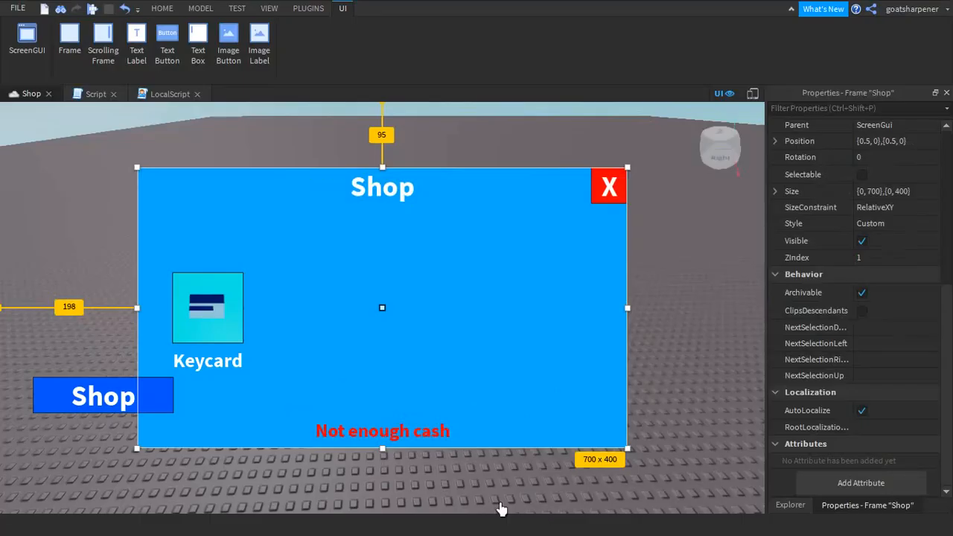
# - Reselect the Errormessage label in the Explorer hierarchy
pyautogui.click(790, 505)
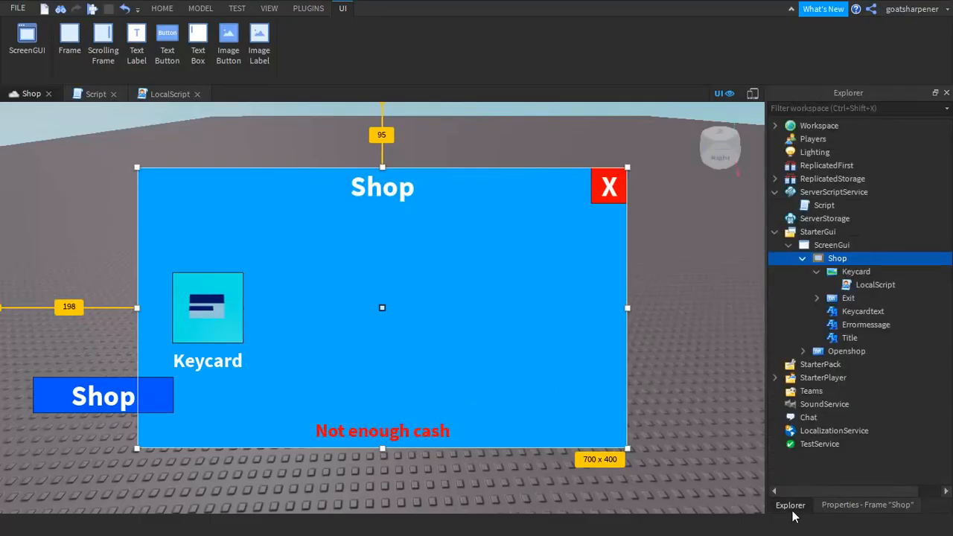
pyautogui.click(867, 324)
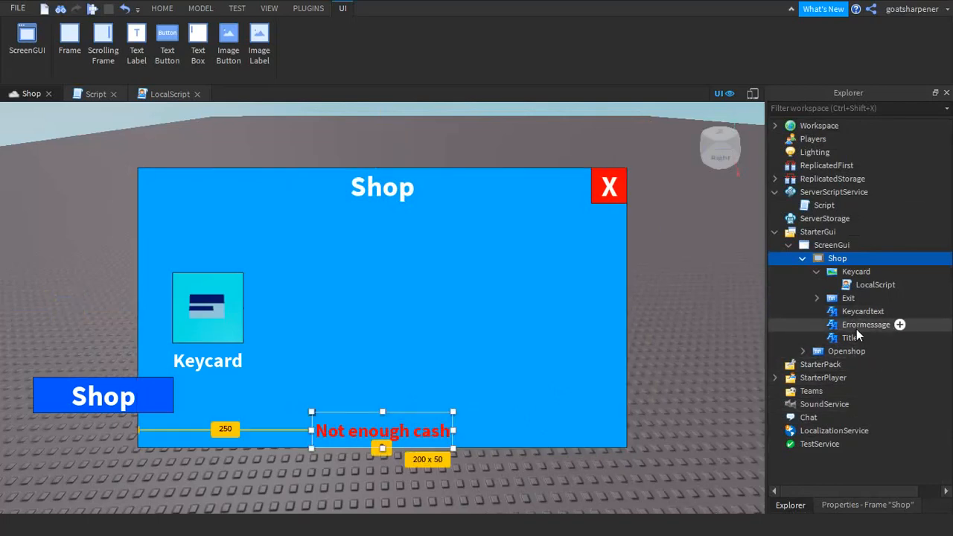
pyautogui.click(865, 324)
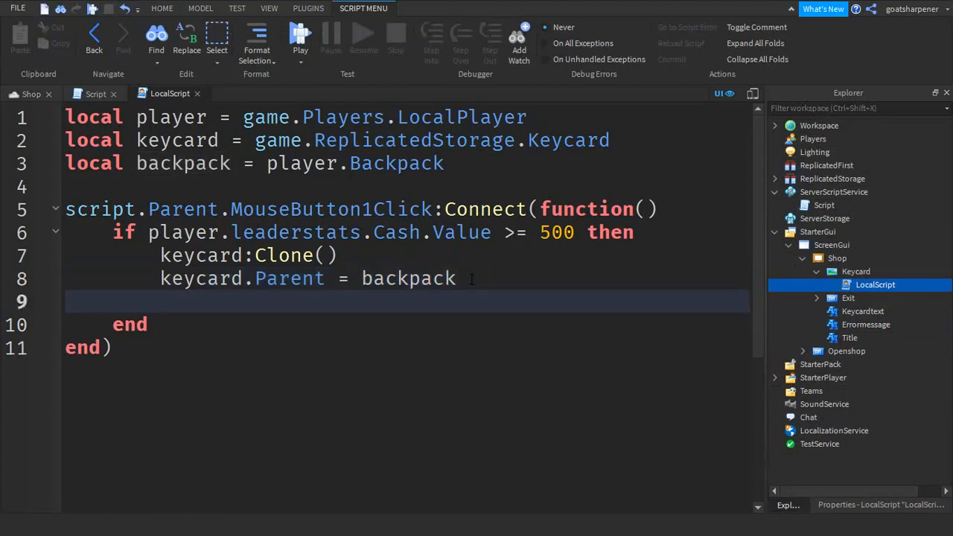
# - Add an else branch setting script.Parent.Parent.Errormessage.Visible = true then wait(3)
pyautogui.write('else')
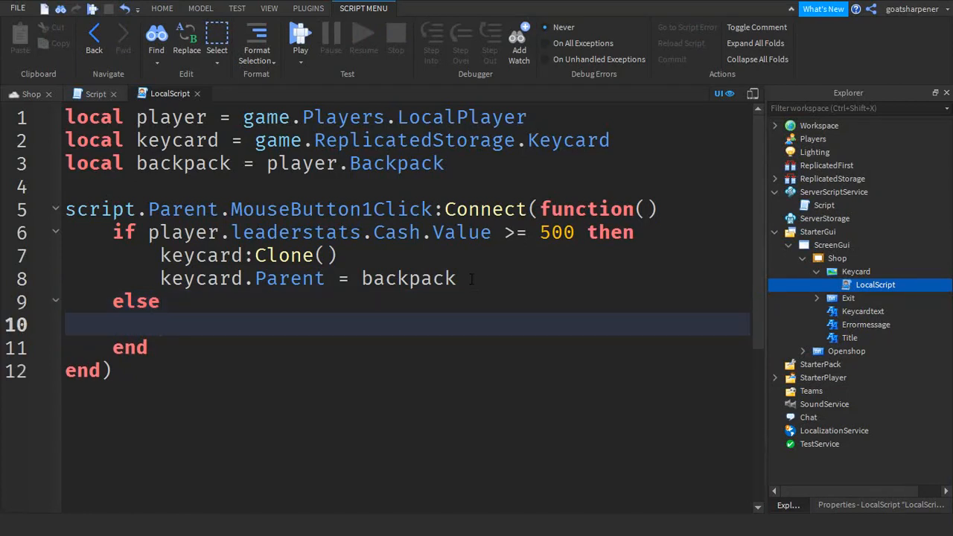
pyautogui.write('script')
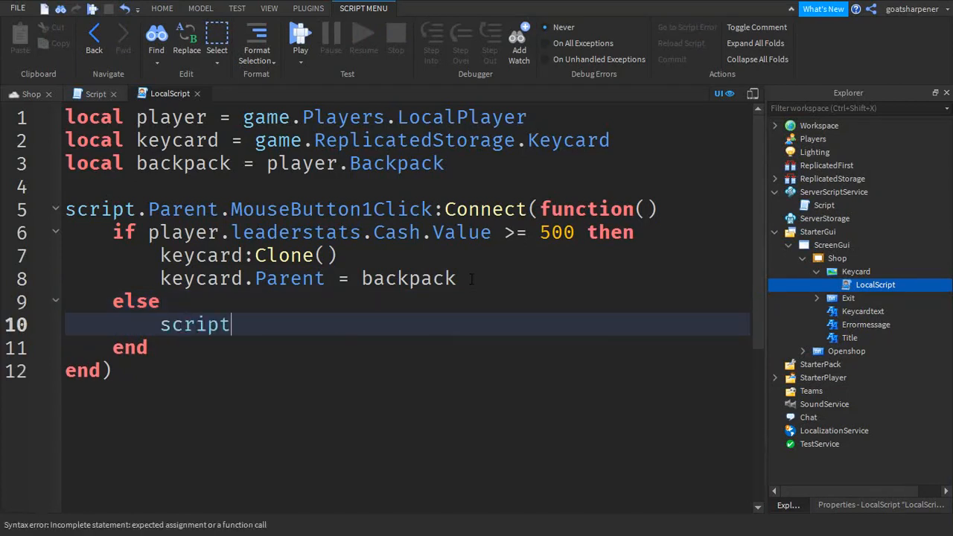
pyautogui.write('.Parent.')
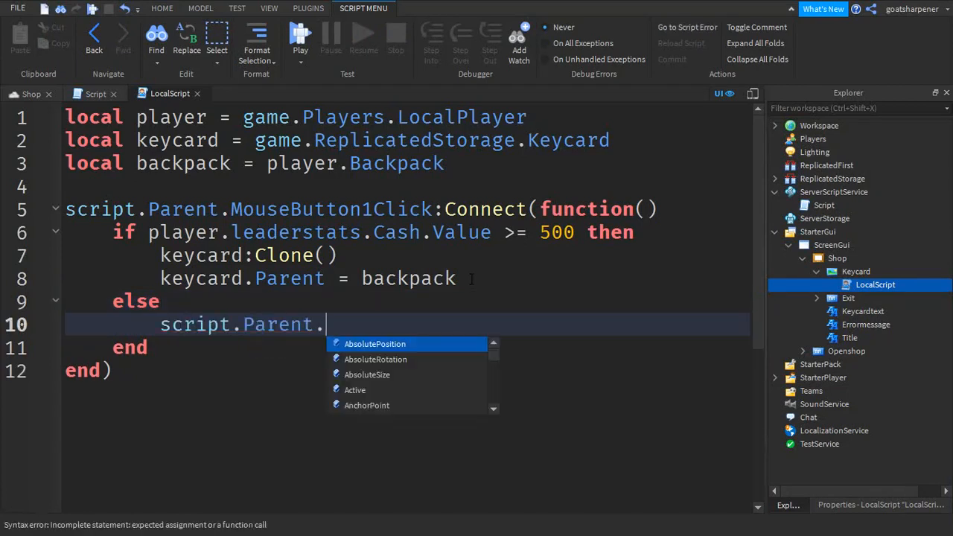
pyautogui.write('Parent.')
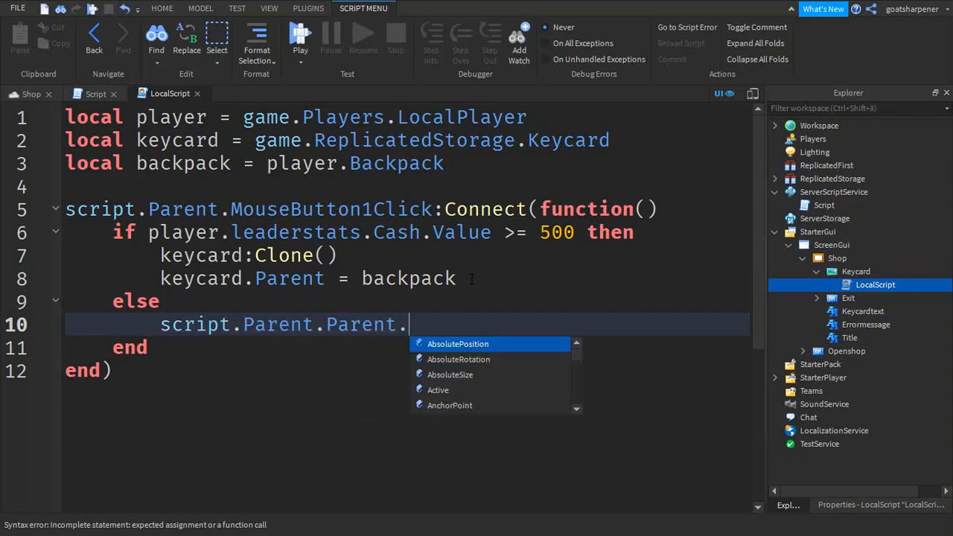
pyautogui.write('Errormessage')
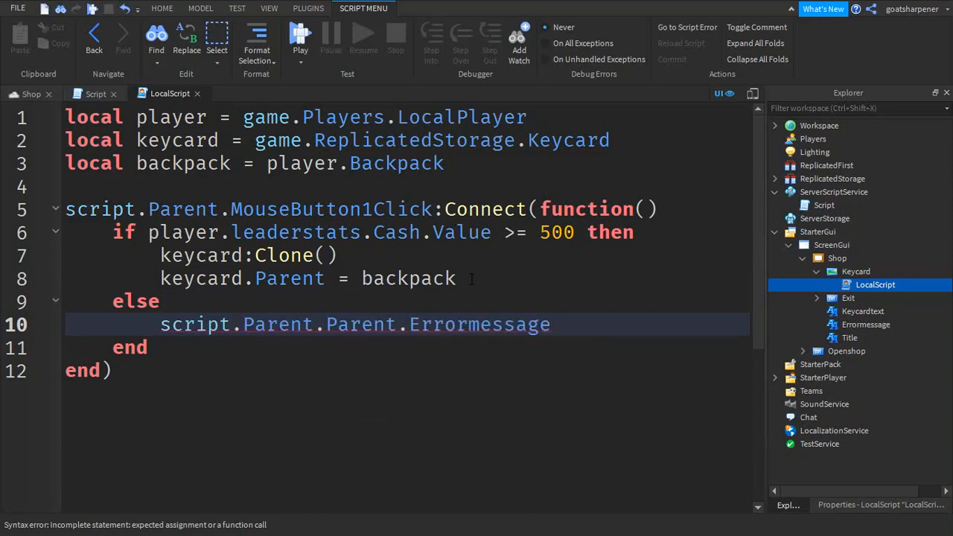
pyautogui.write('.Visible =')
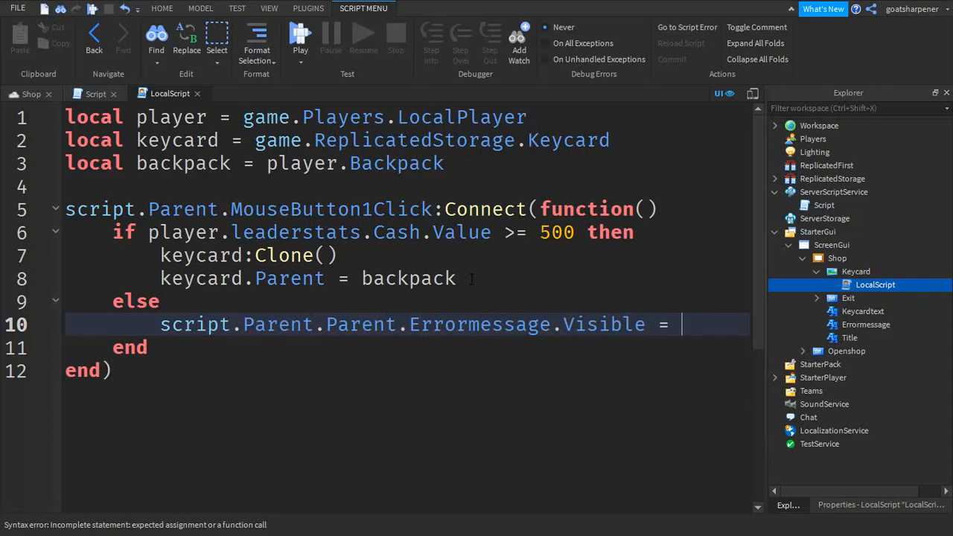
pyautogui.write('true')
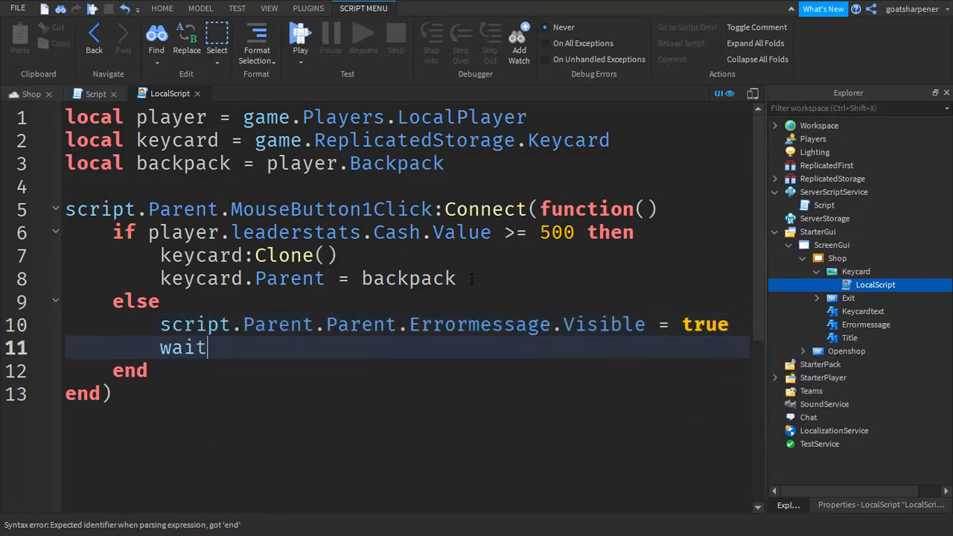
pyautogui.write('(3)')
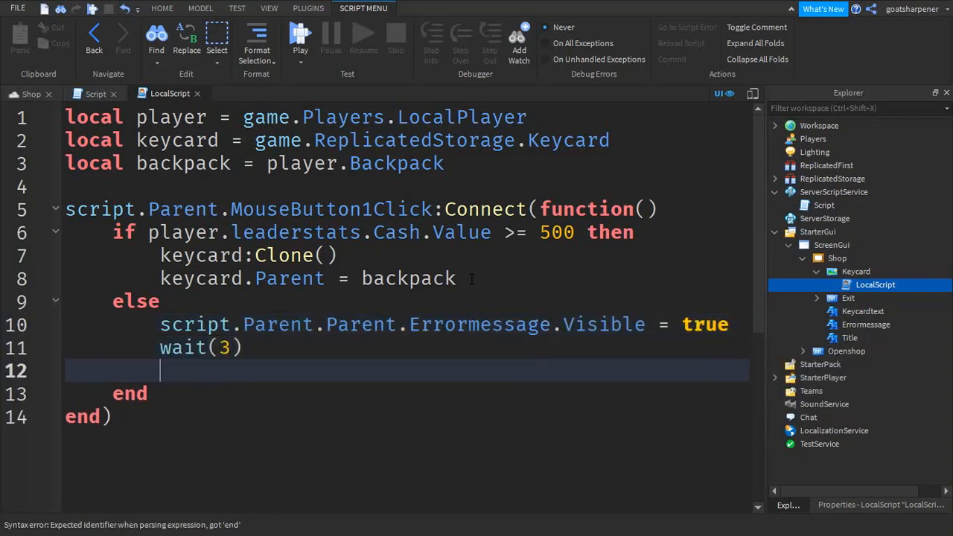
# - After the wait, set script.Parent.Parent.Errormessage.Visible = false
pyautogui.moveTo(161, 325); pyautogui.dragTo(337, 325)
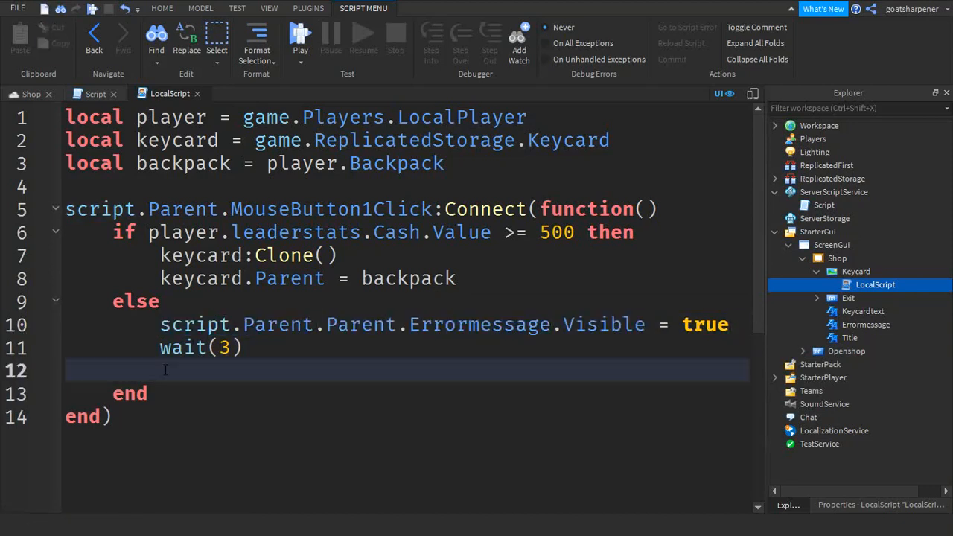
pyautogui.write('script.Parent.Parent.Errormessage.Visible =')
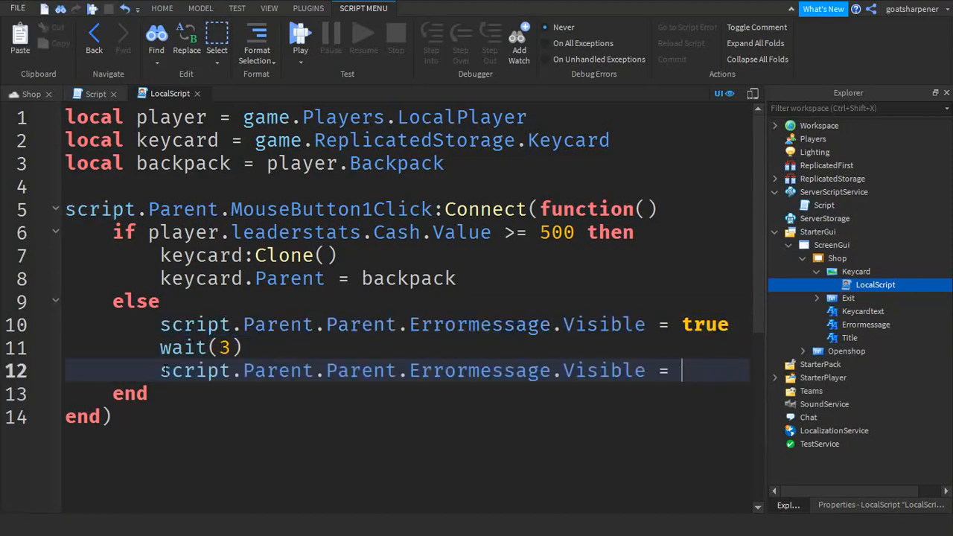
pyautogui.write('false')
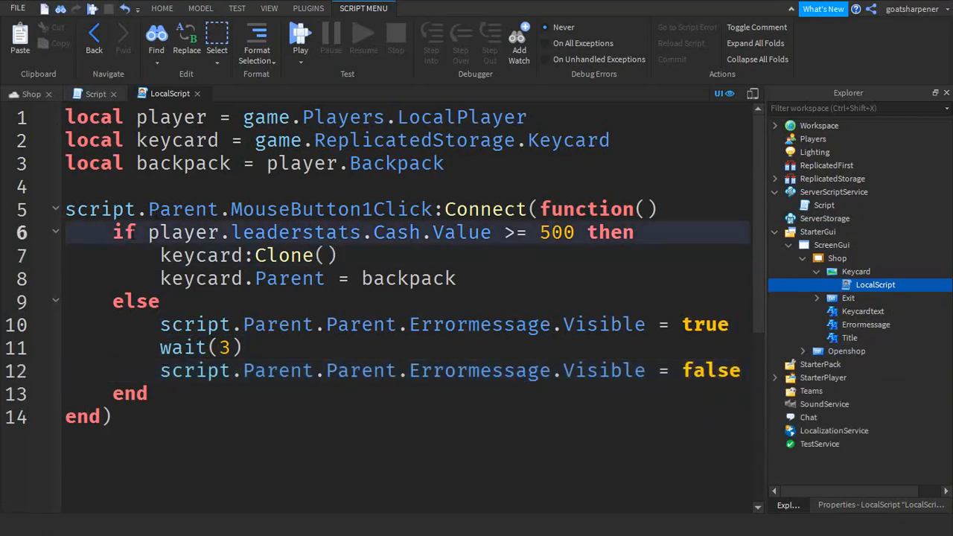
pyautogui.doubleClick(462, 232)
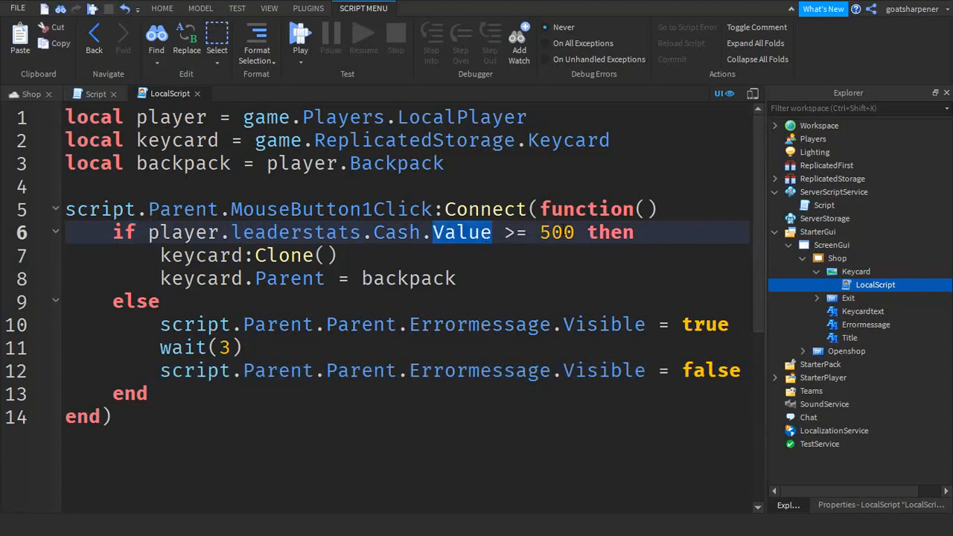
pyautogui.click(638, 232)
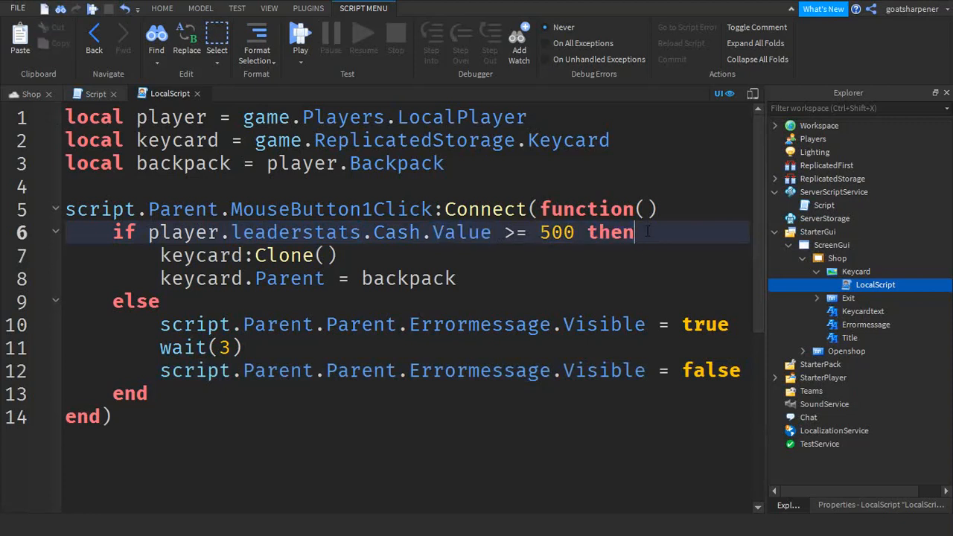
# - In the if branch add player.leaderstats.Cash.Value -= 500 and script.Disabled = true
pyautogui.press('Enter')
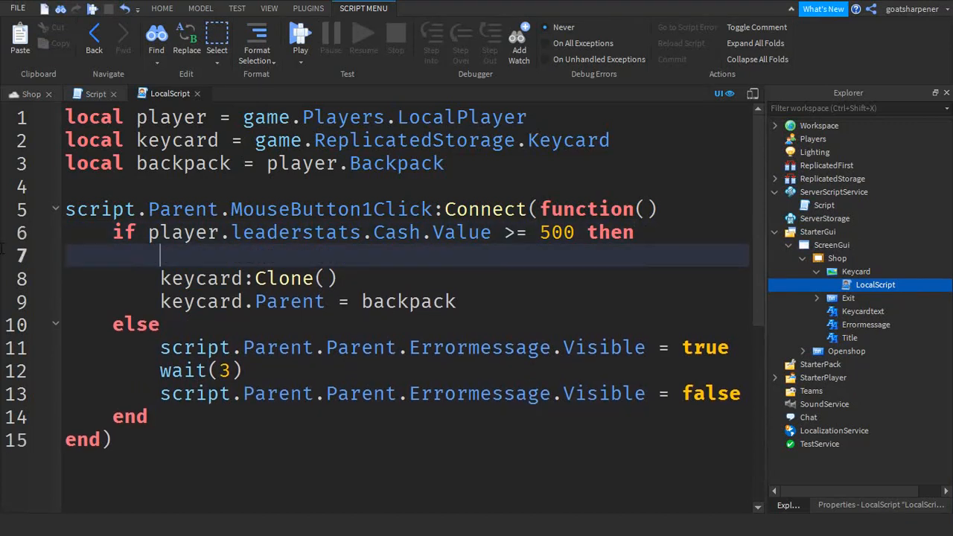
pyautogui.write('player.l')
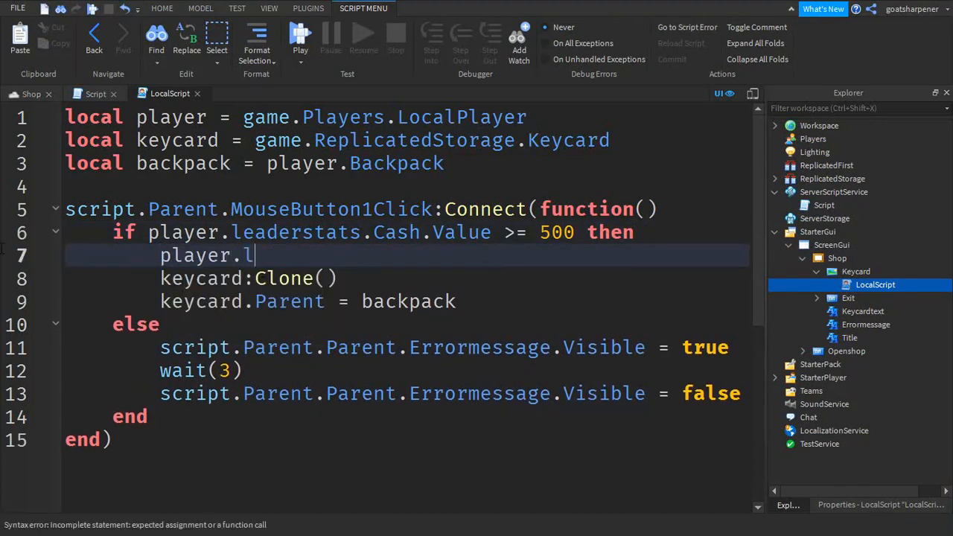
pyautogui.write('eaderstats.')
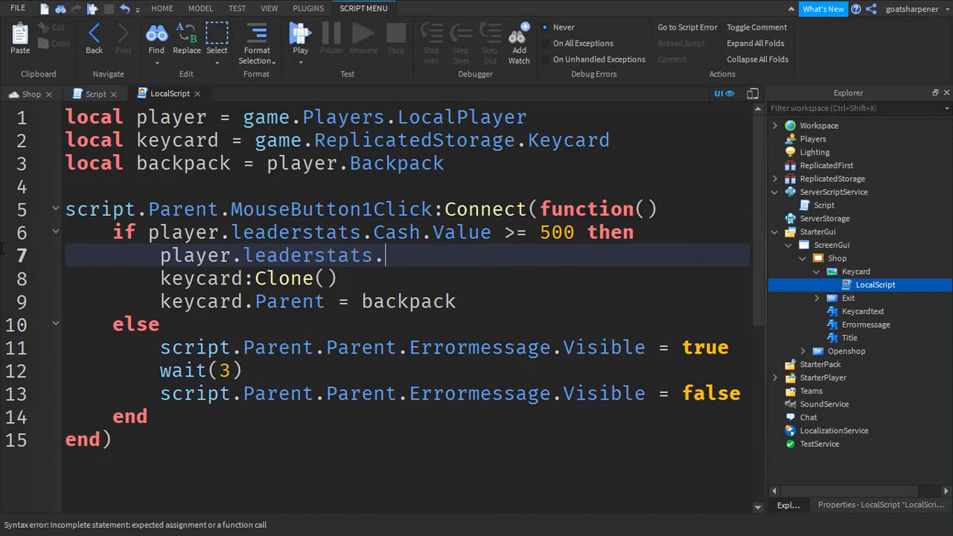
pyautogui.write('Cash.Value')
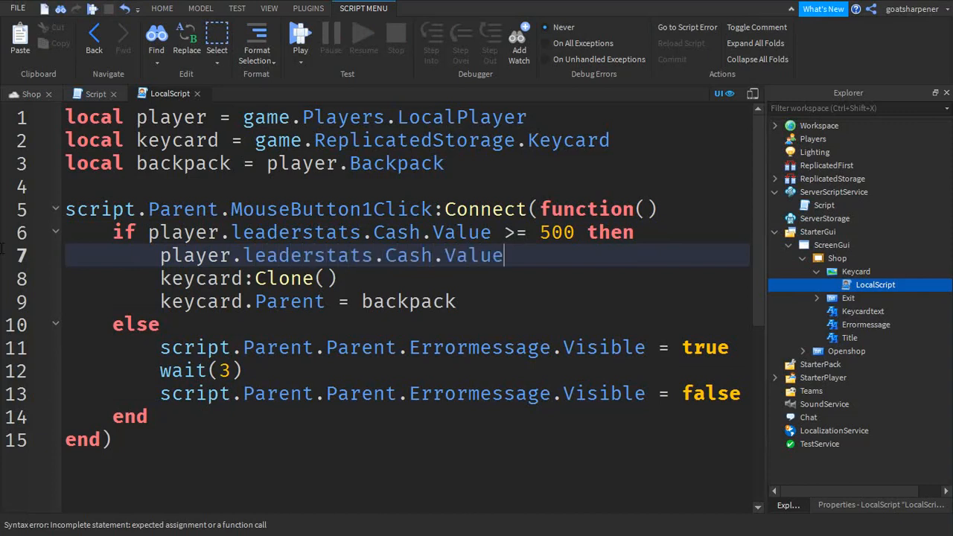
pyautogui.write('-=')
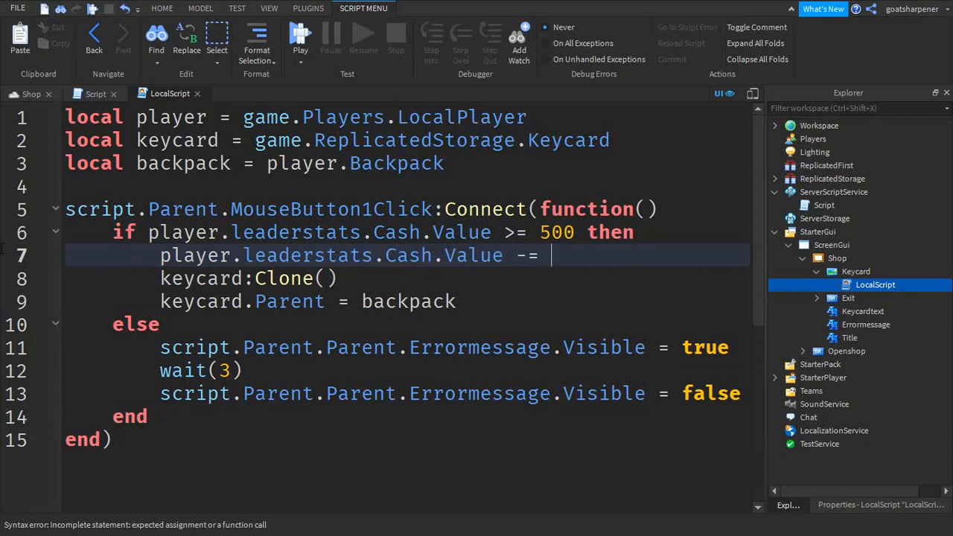
pyautogui.write('500')
pyautogui.write('script')
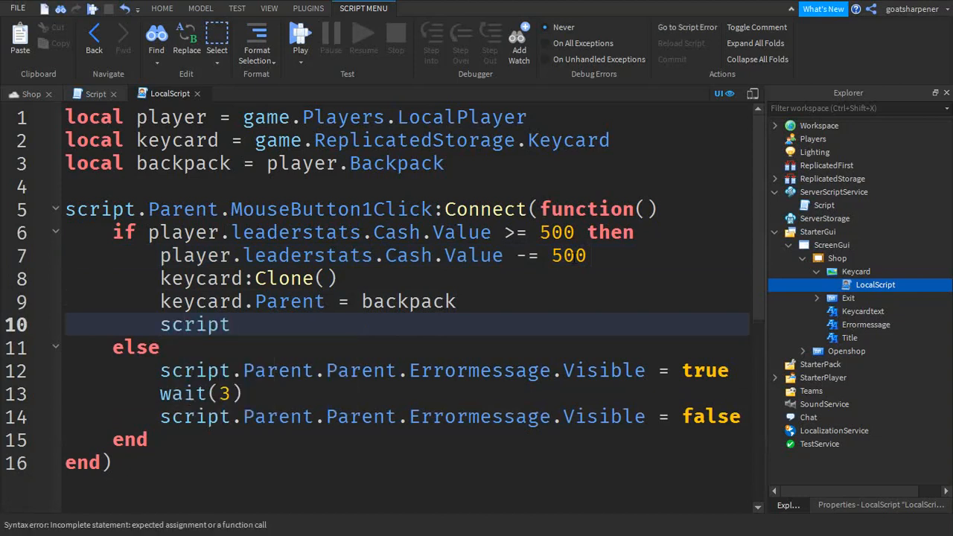
pyautogui.write('.Disabled =')
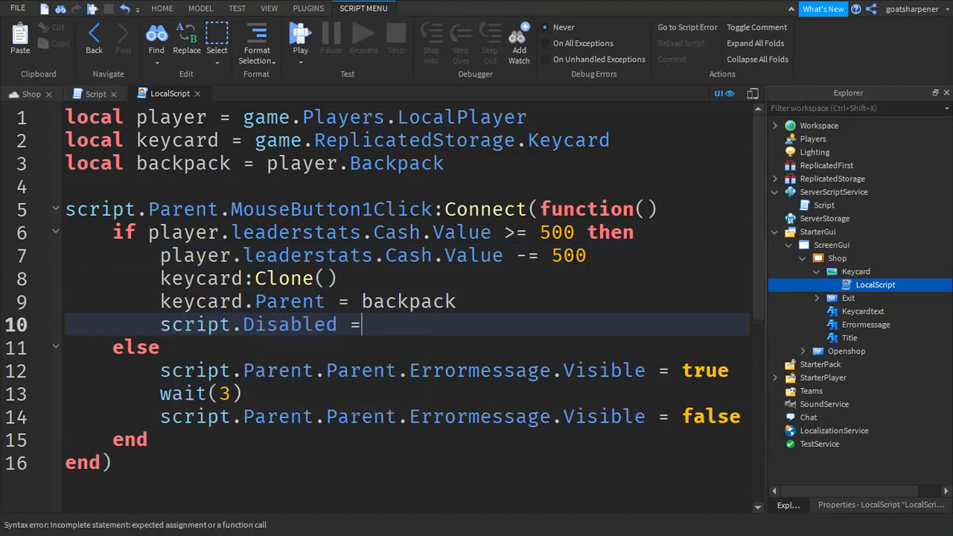
pyautogui.write('true')
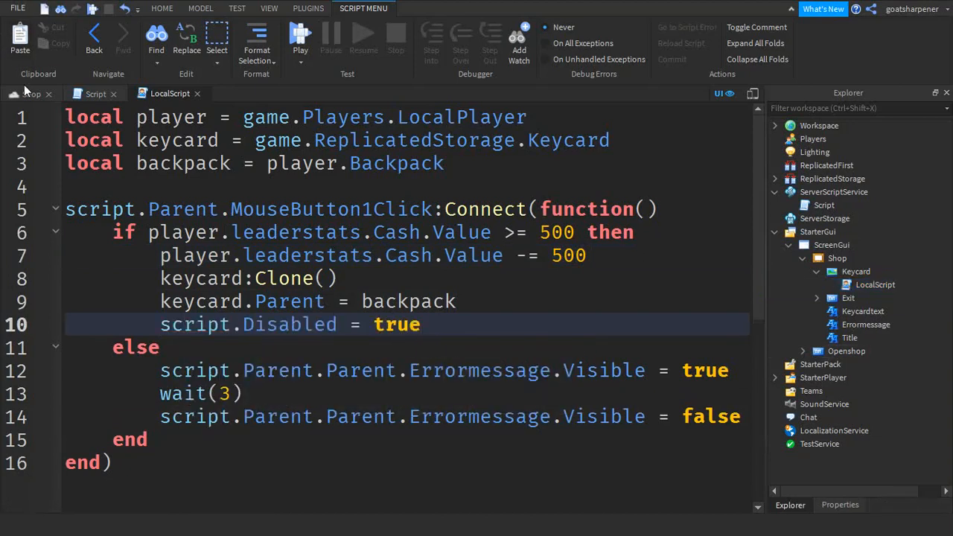
pyautogui.click(30, 92)
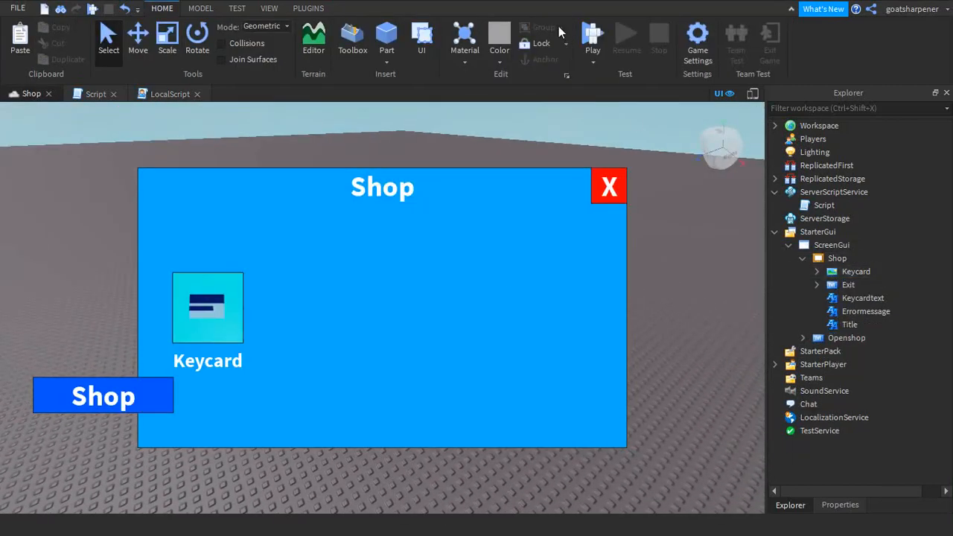
# - Playtest: buy the Keycard, seeing Cash drop from 1,000 to 500 and a Keycard in the backpack
pyautogui.click(593, 37)
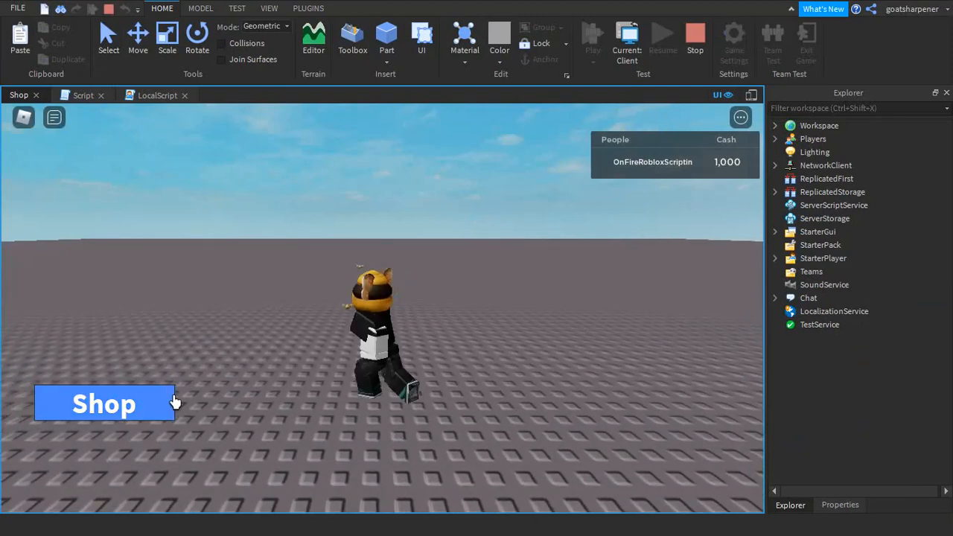
pyautogui.click(104, 404)
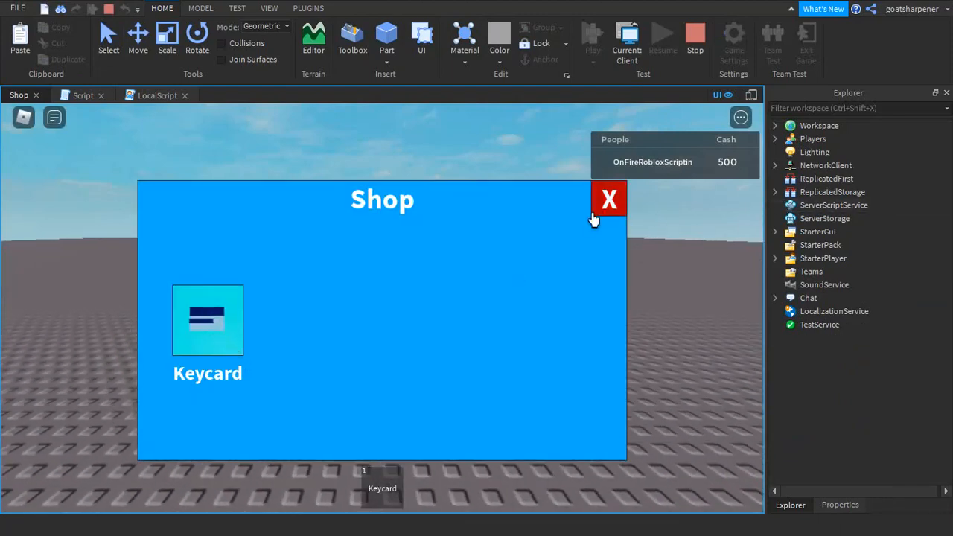
pyautogui.click(609, 199)
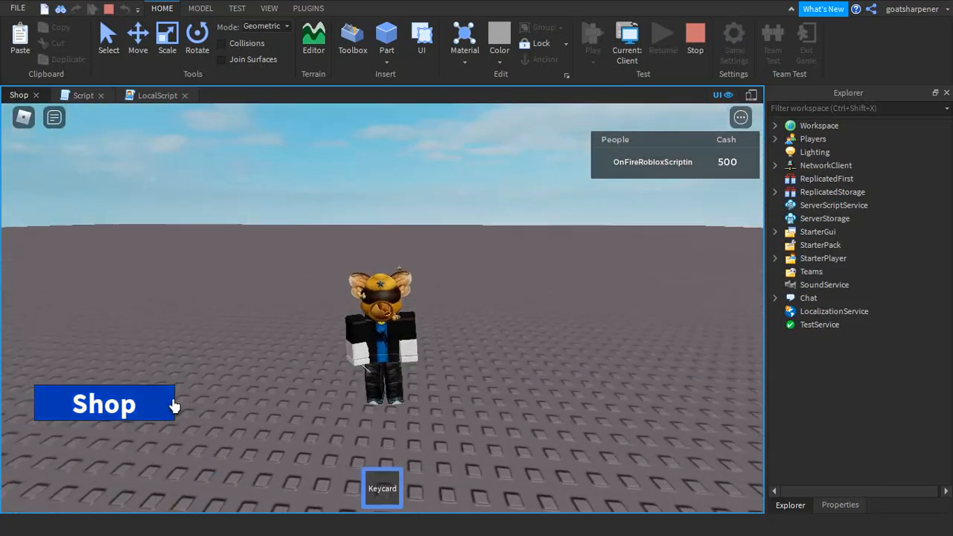
pyautogui.click(105, 404)
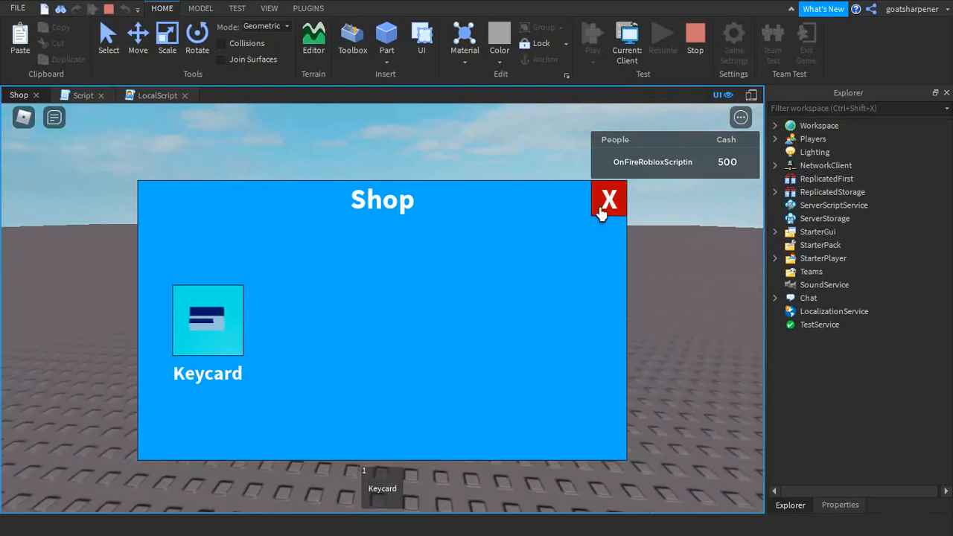
pyautogui.click(609, 199)
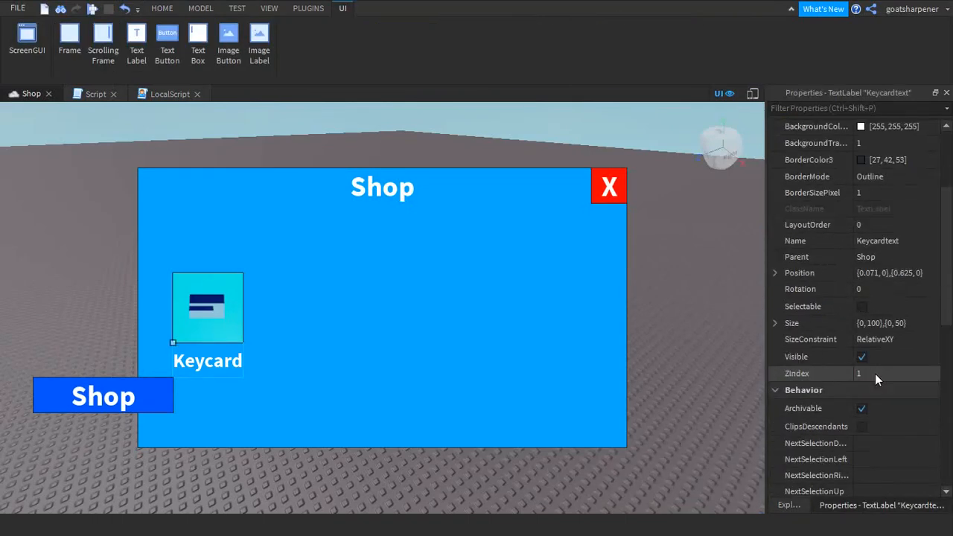
# - Edit the Keycardtext label's Text to read 'Keycard: $', ready for the price
pyautogui.scroll(-3)
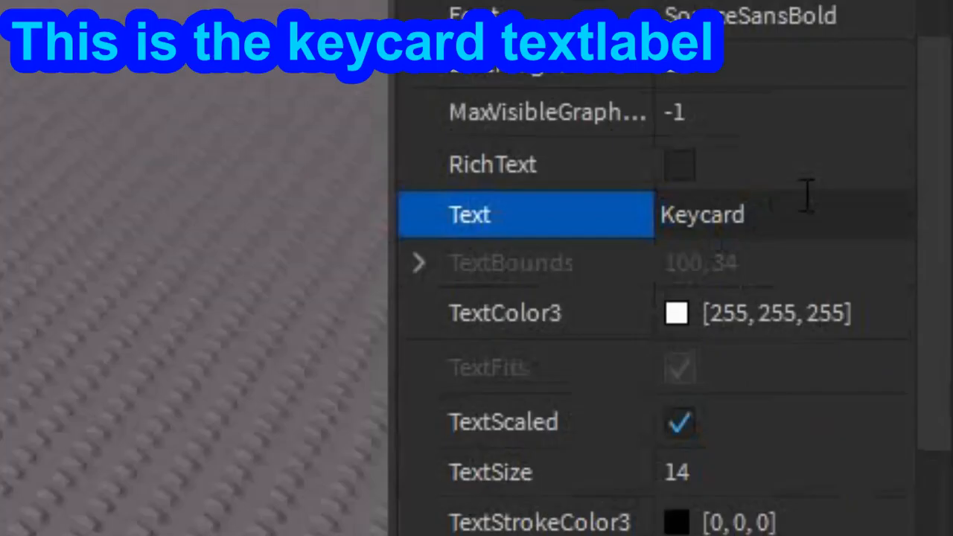
pyautogui.write(': $')
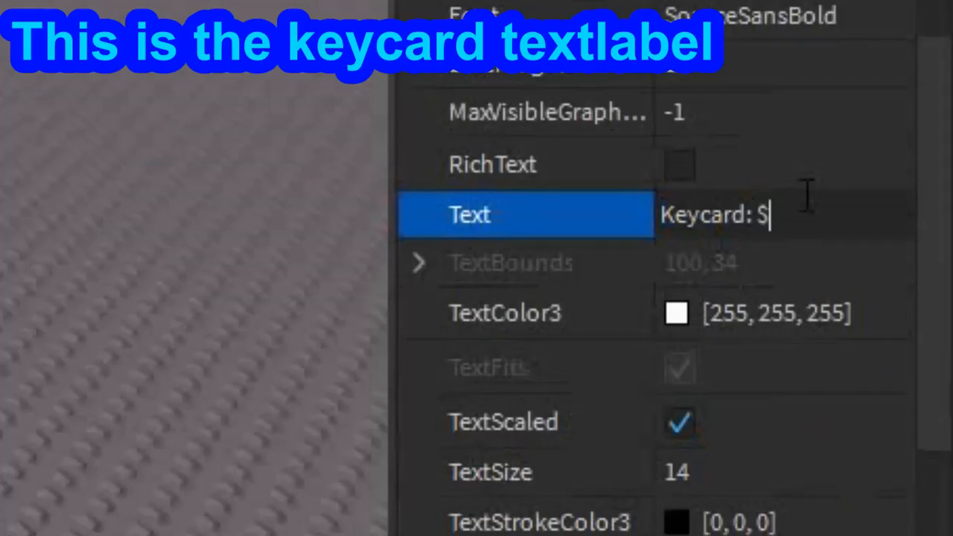